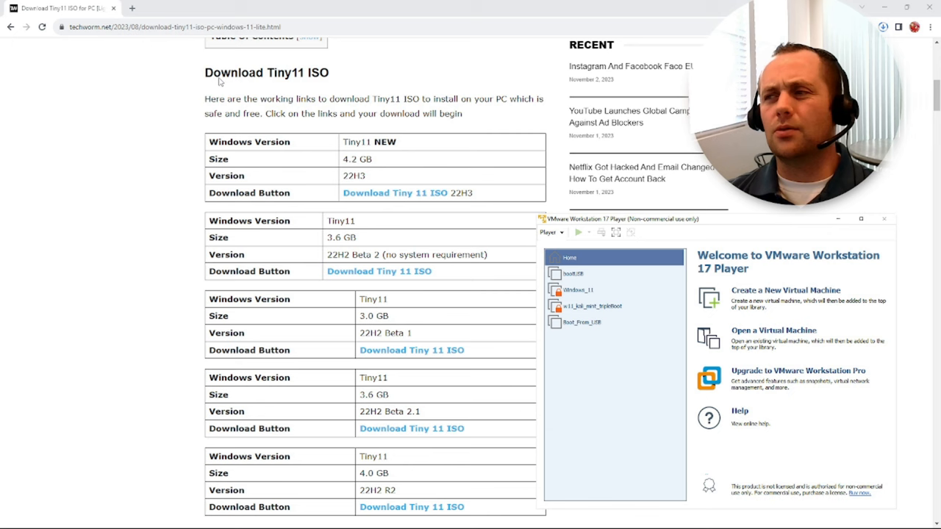
mouse_move(119, 235)
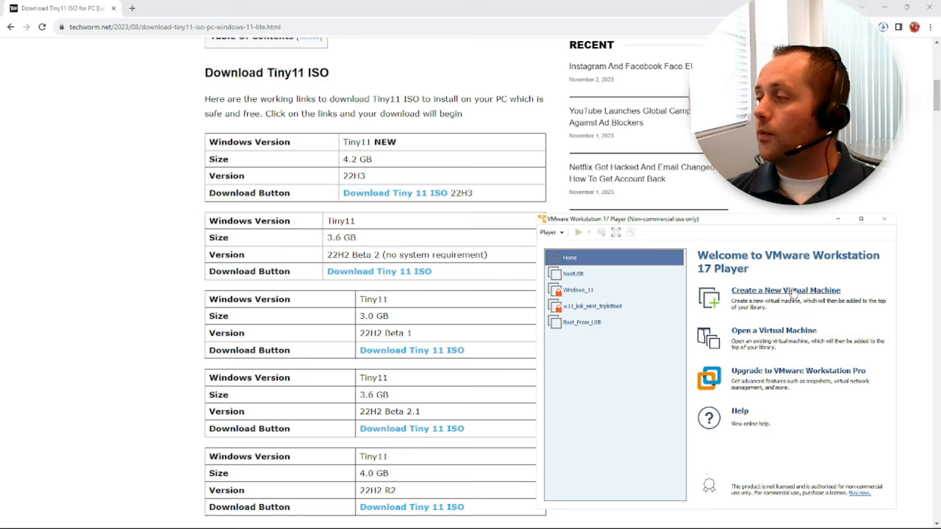
Create Tiny 11 as a Windows 10 VM with OS later, 8 GB disk, 2 GB memory.
click(785, 290)
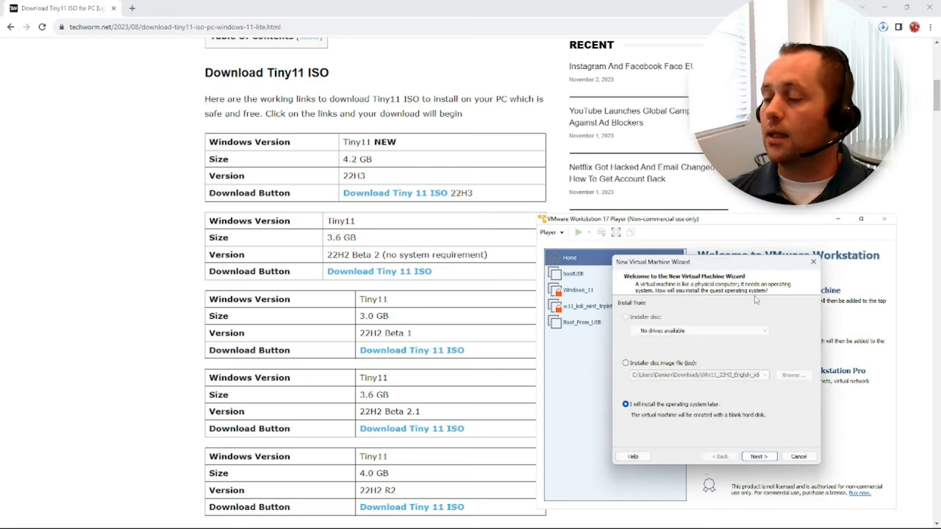
mouse_move(693, 201)
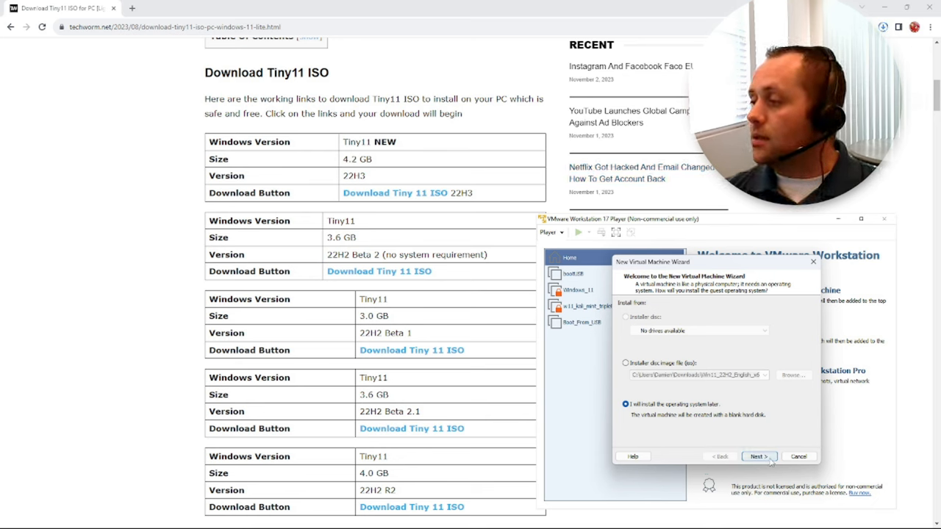
click(759, 456)
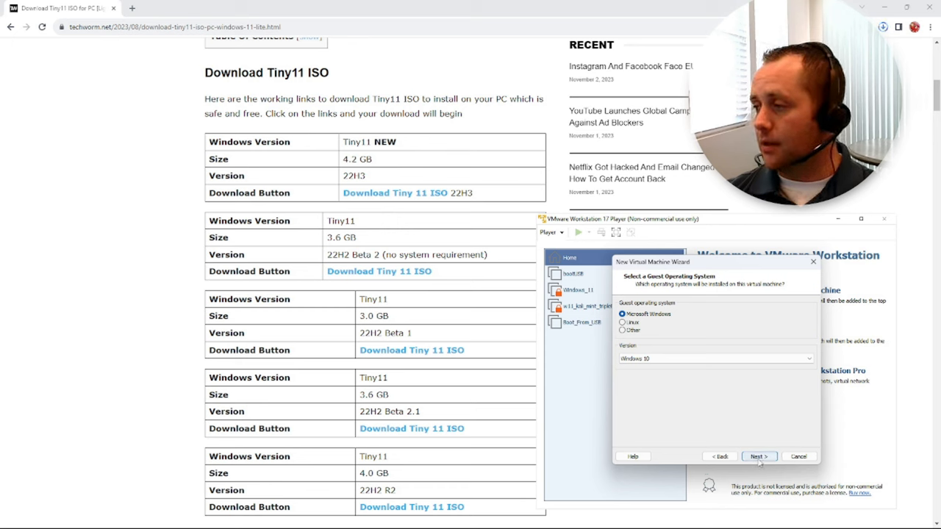
click(758, 455)
text(Tin)
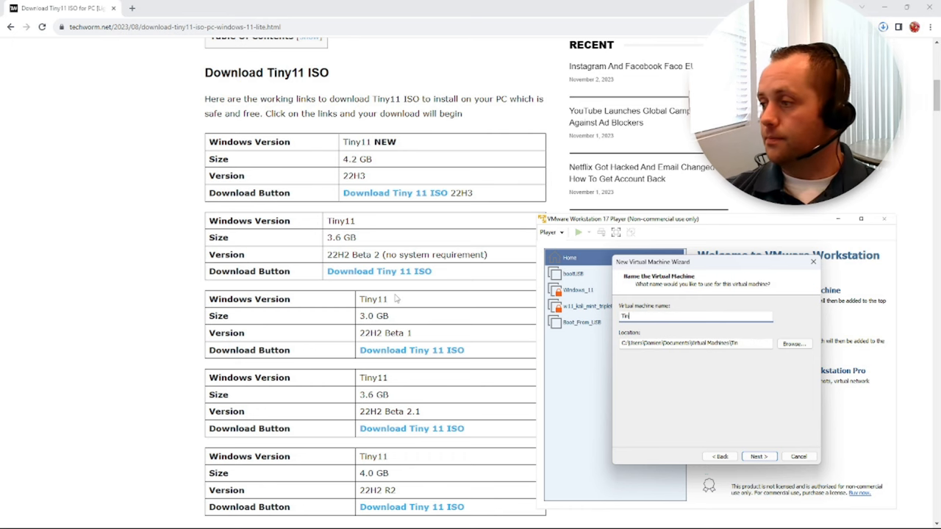
text(y 11)
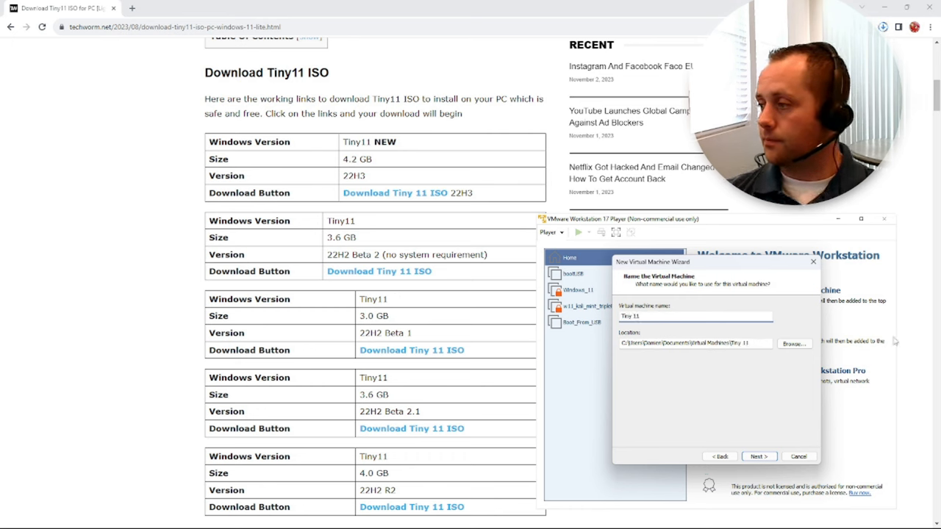
click(758, 456)
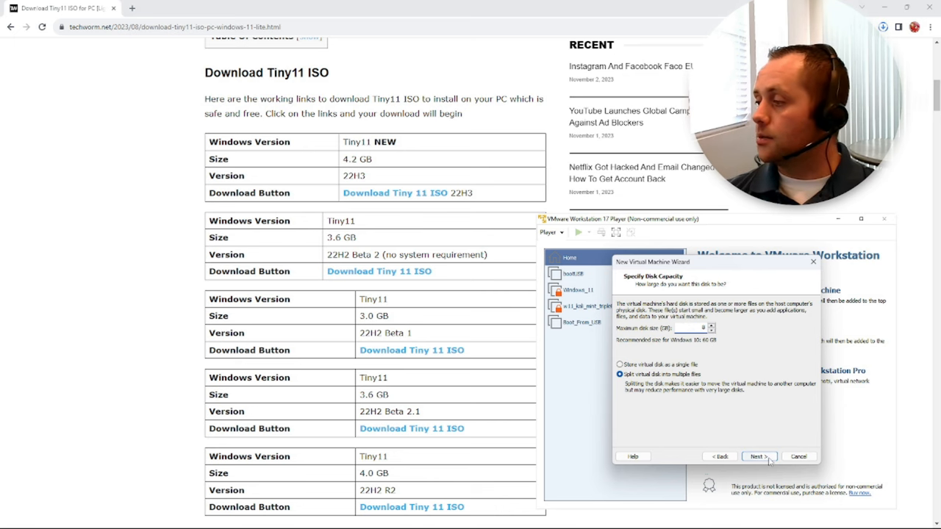
click(758, 456)
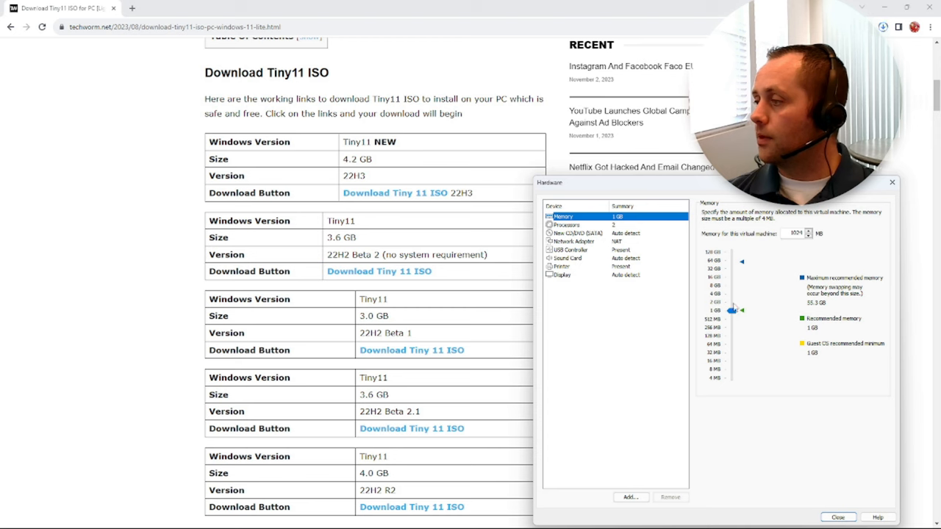
drag(733, 310, 733, 302)
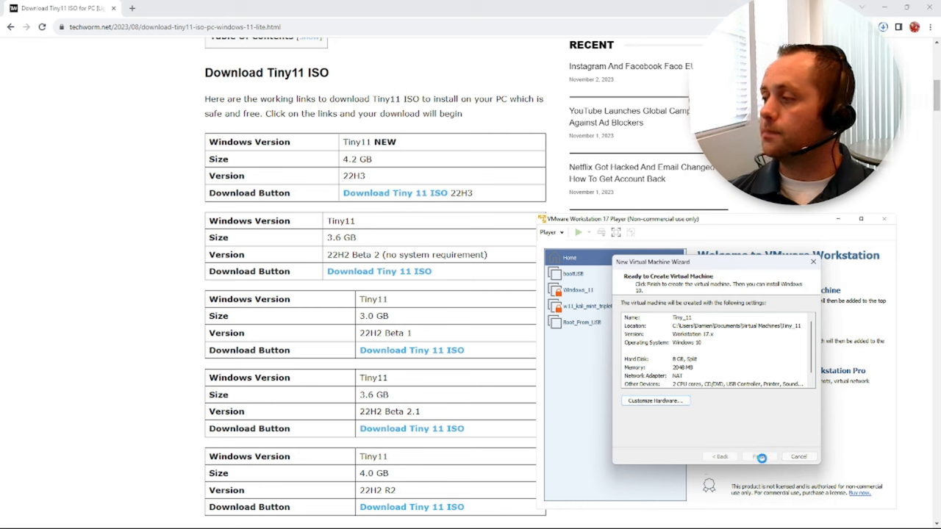
click(760, 456)
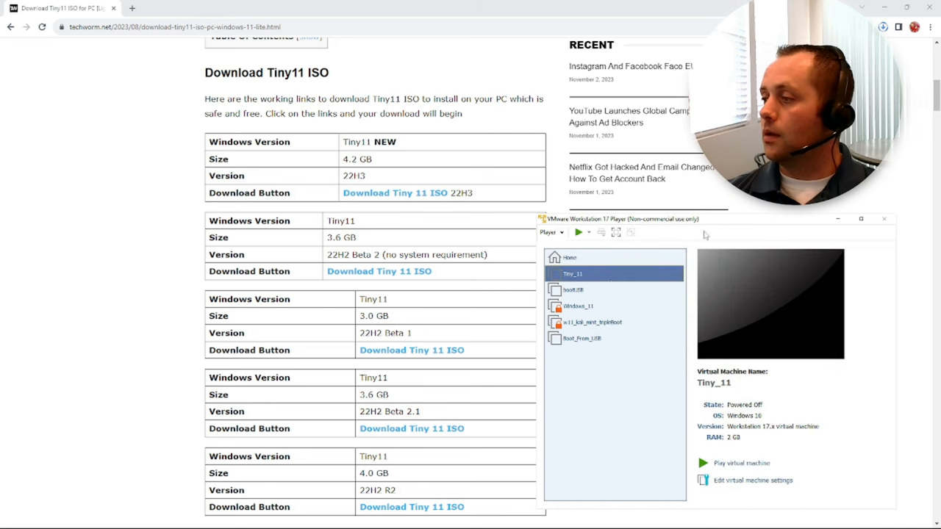
Set Tiny_11's CD/DVD (SATA) drive to use an ISO image from the Downloads folder.
right_click(573, 273)
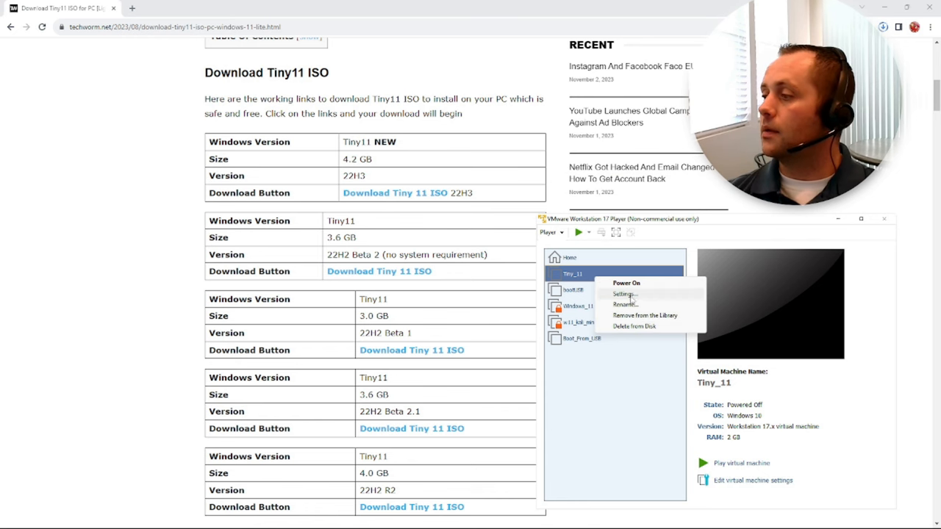
click(623, 294)
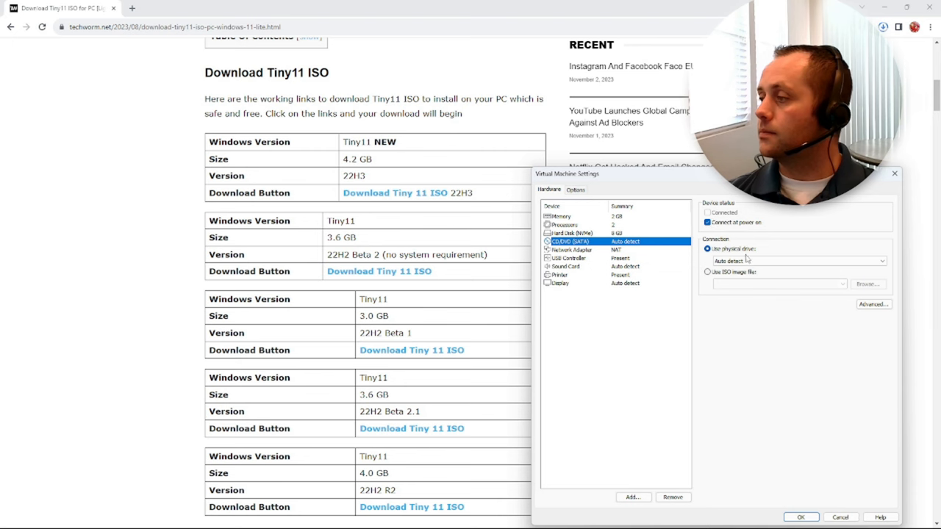
click(708, 271)
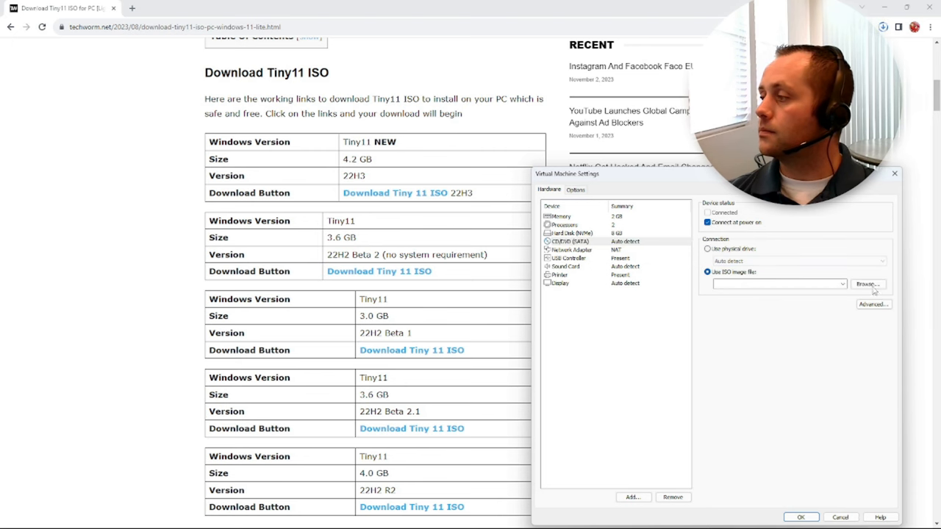
click(868, 284)
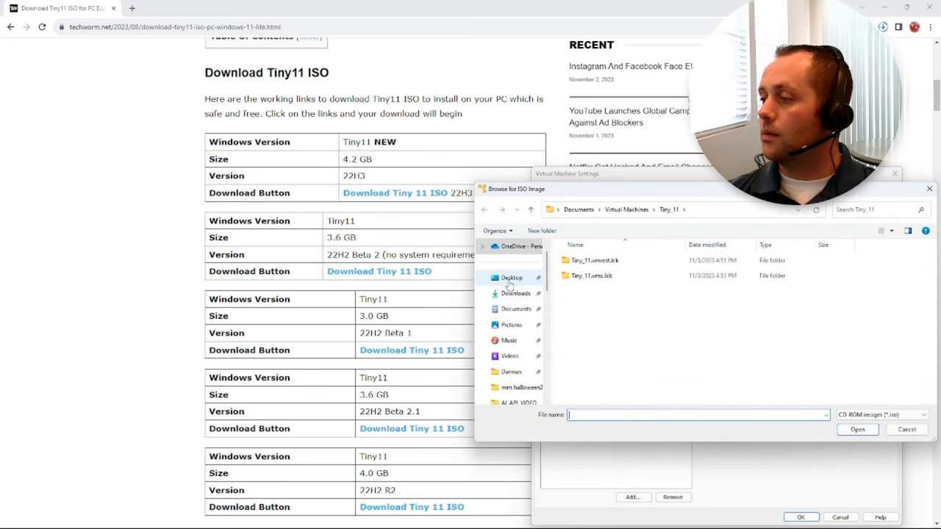
click(514, 293)
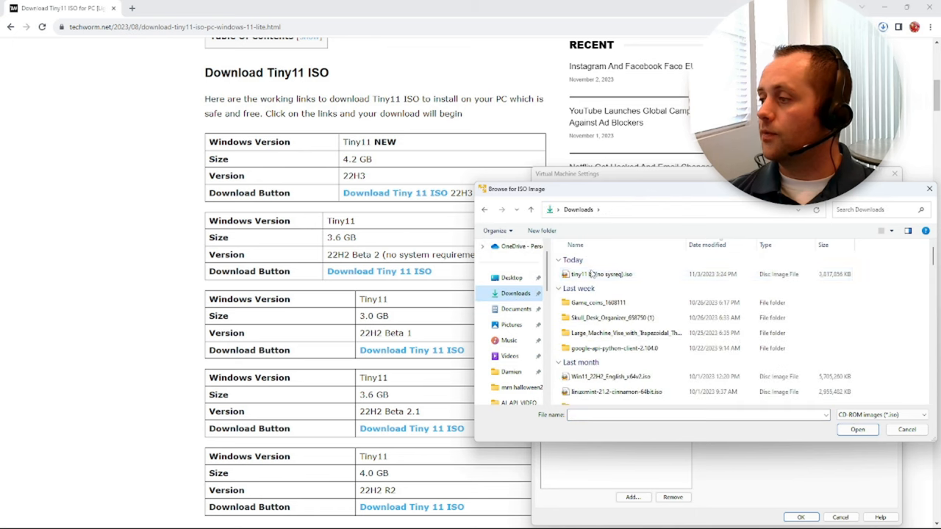
click(857, 429)
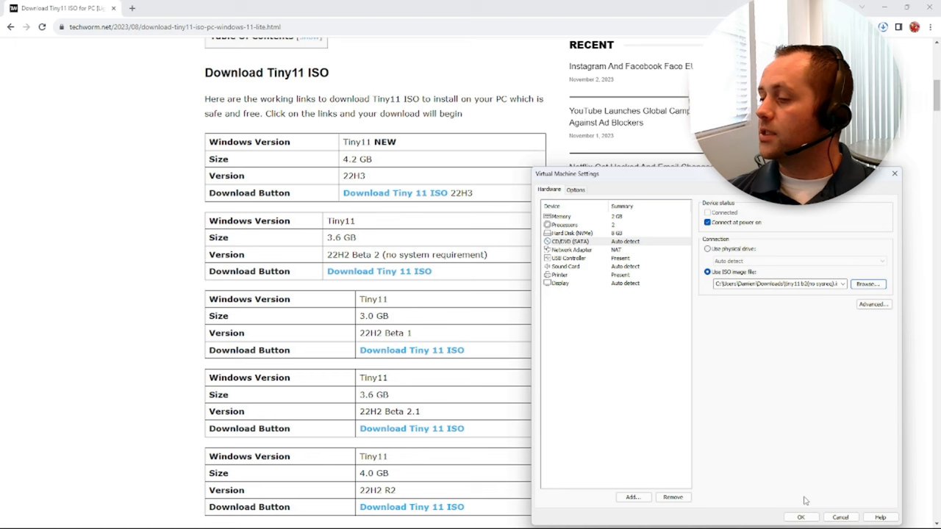
mouse_move(808, 485)
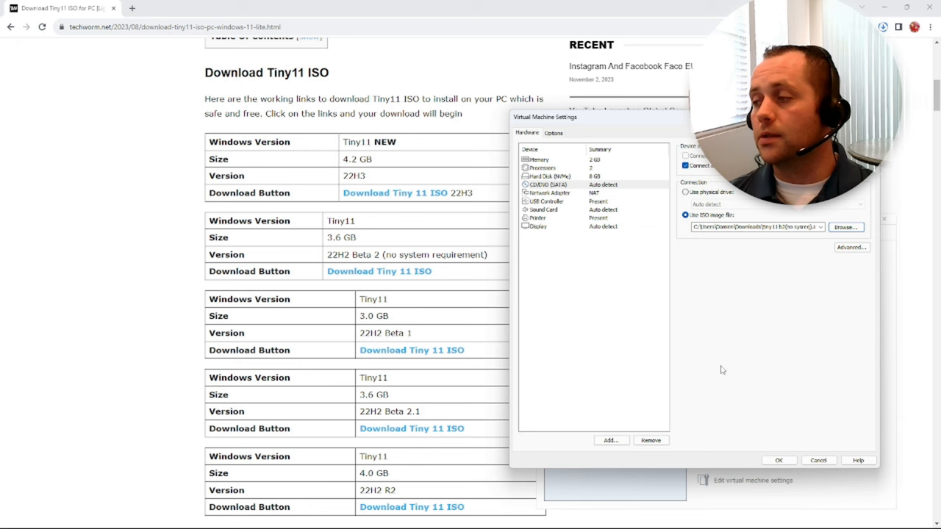
mouse_move(669, 333)
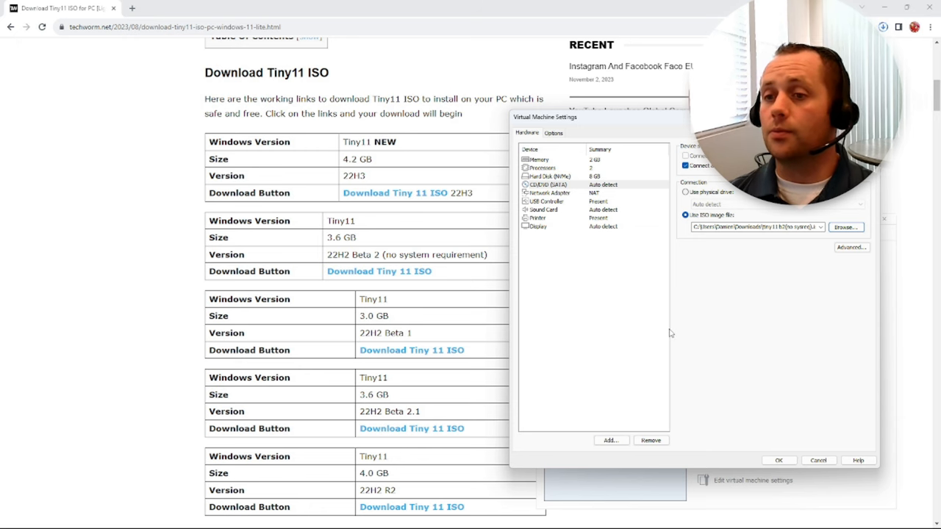
mouse_move(658, 319)
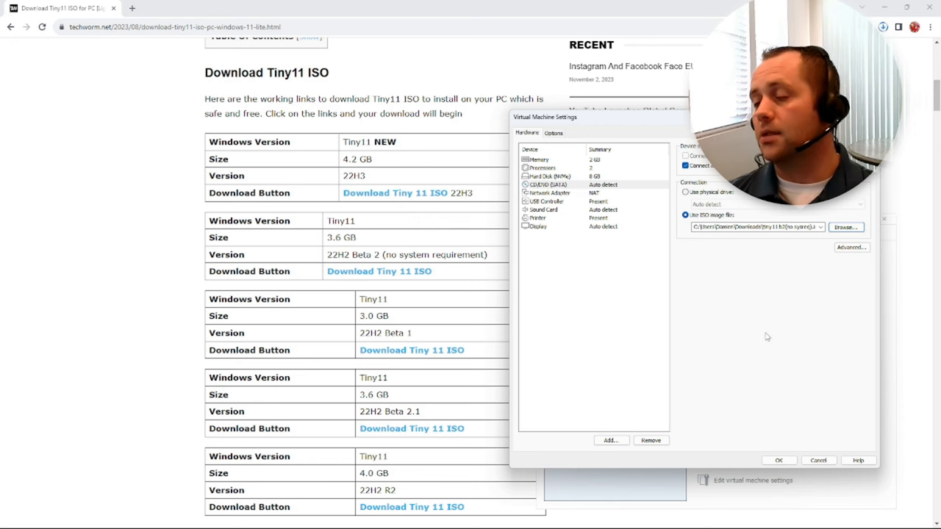
mouse_move(767, 287)
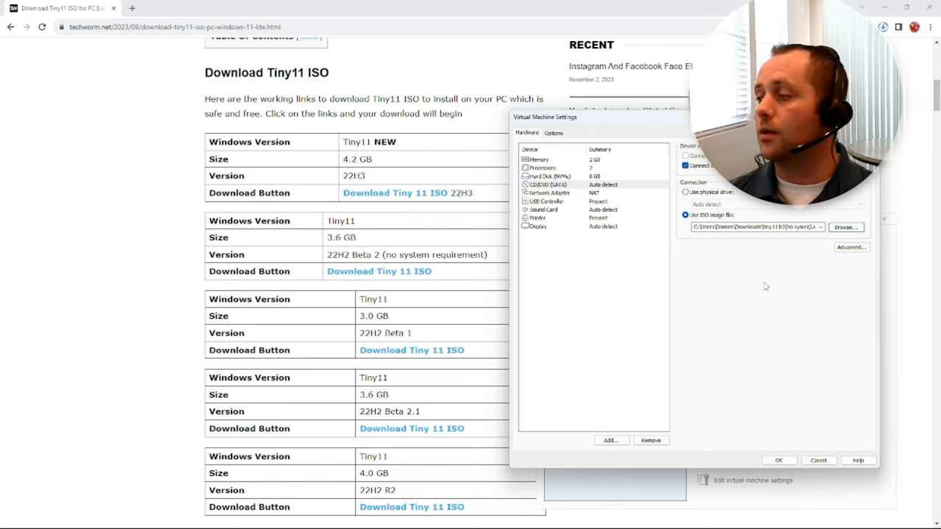
mouse_move(761, 400)
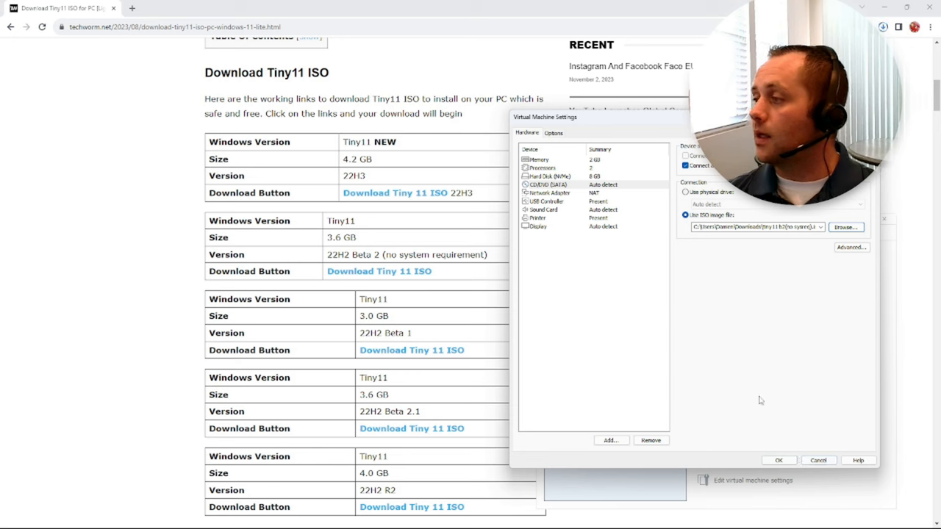
mouse_move(752, 214)
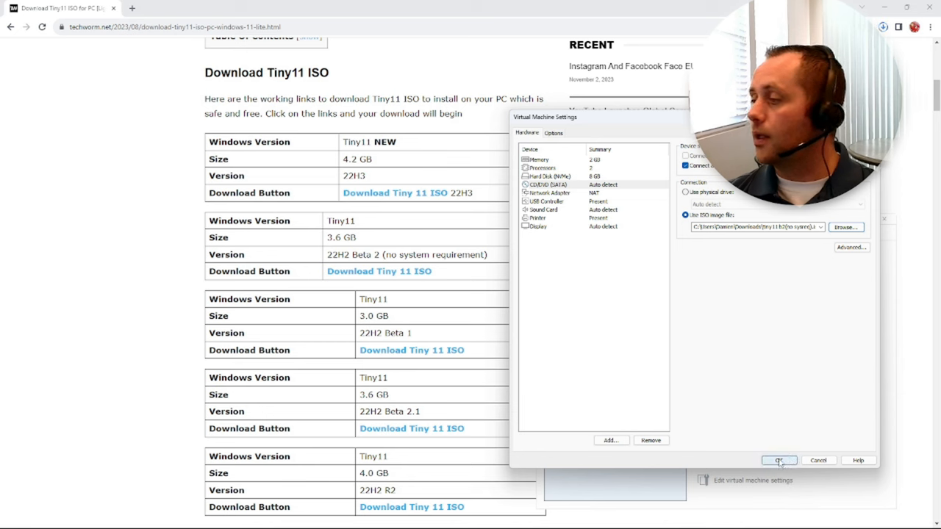
Apply the ISO, accept the license, and attempt installing on the 8 GB drive.
click(779, 460)
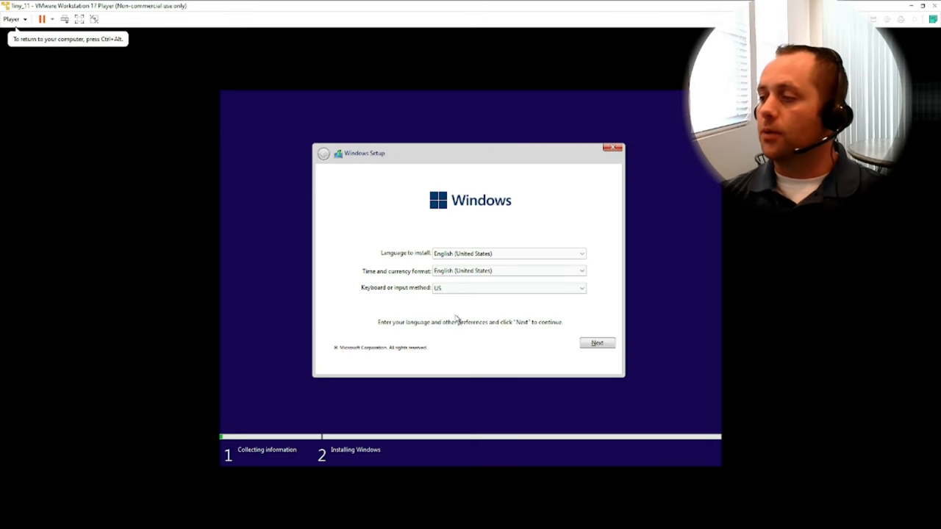
click(596, 342)
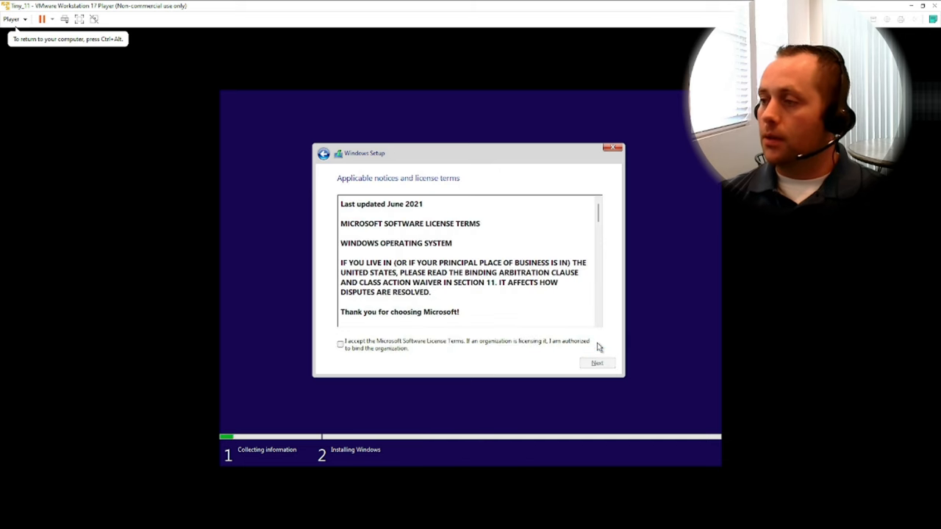
click(597, 363)
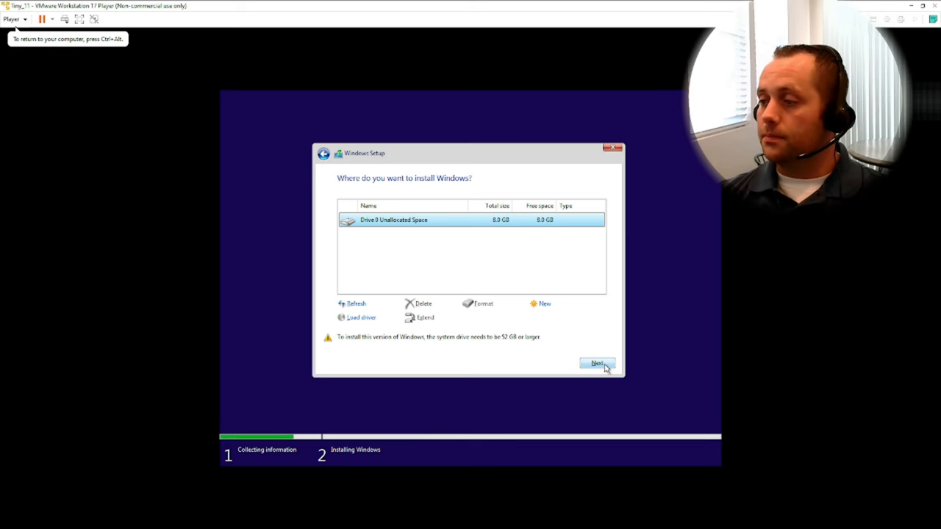
mouse_move(358, 343)
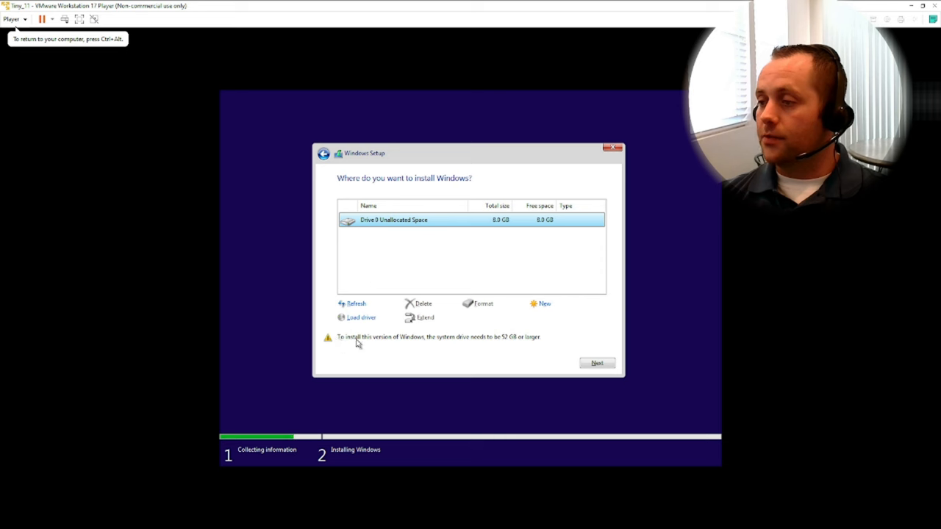
mouse_move(441, 344)
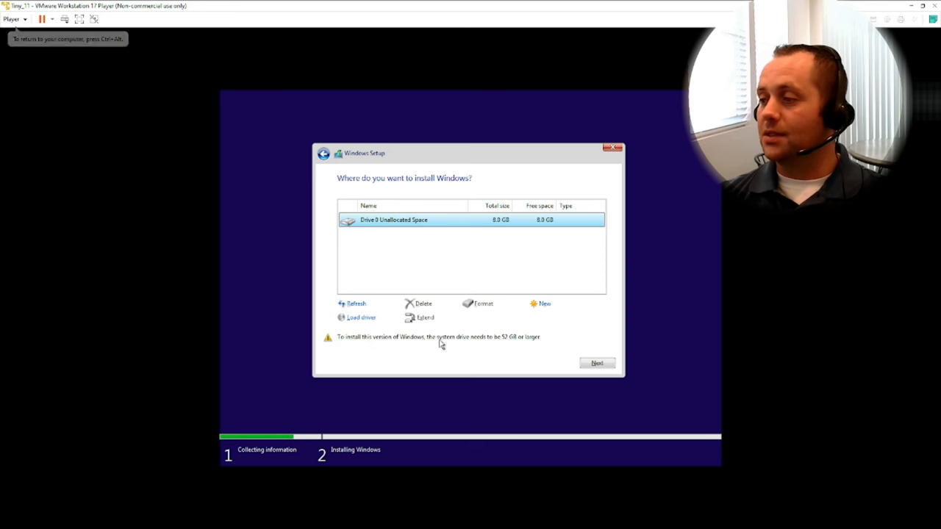
mouse_move(513, 345)
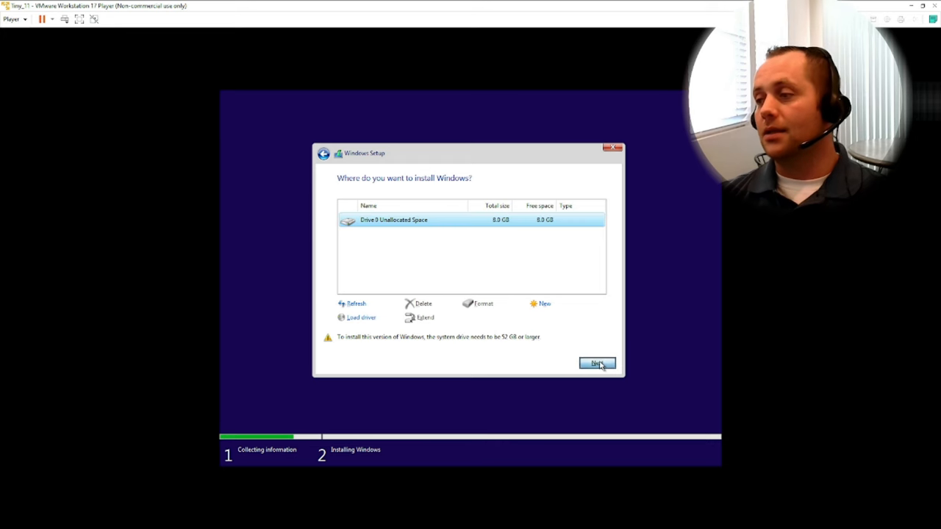
click(597, 363)
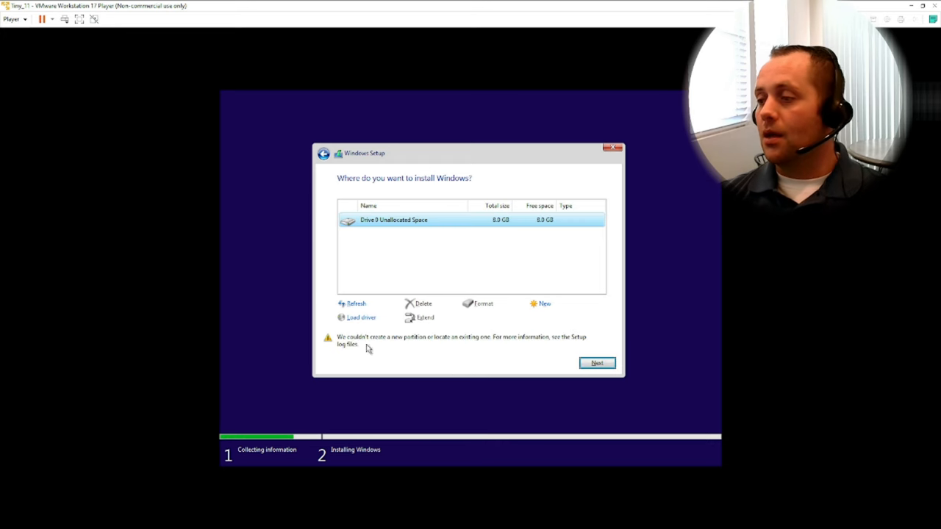
mouse_move(468, 343)
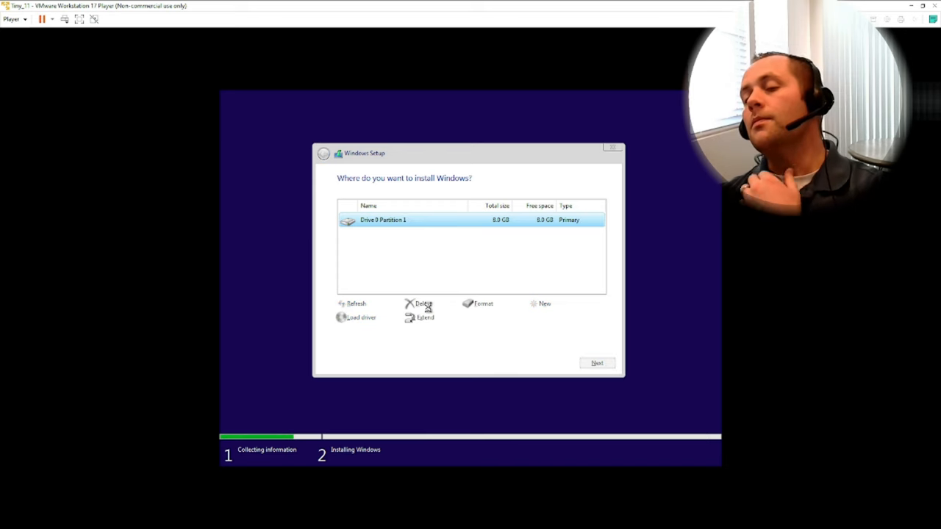
click(423, 303)
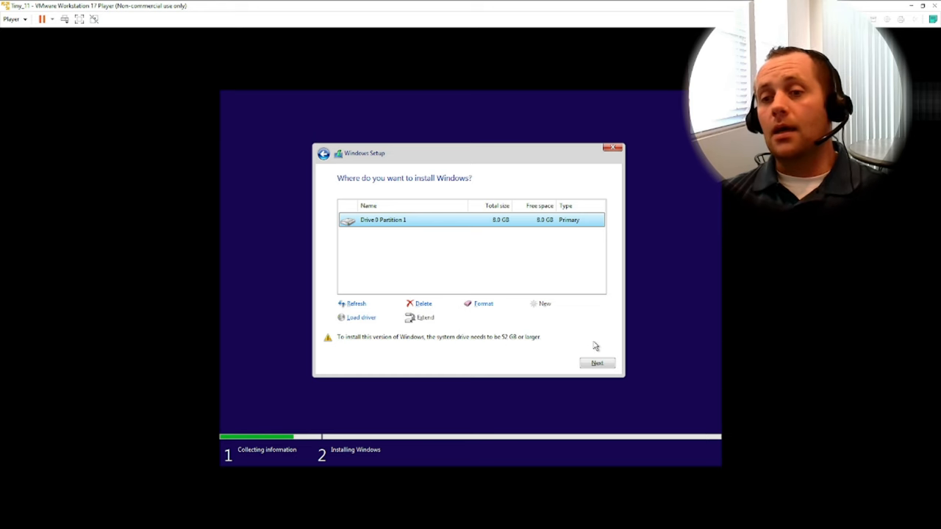
mouse_move(584, 360)
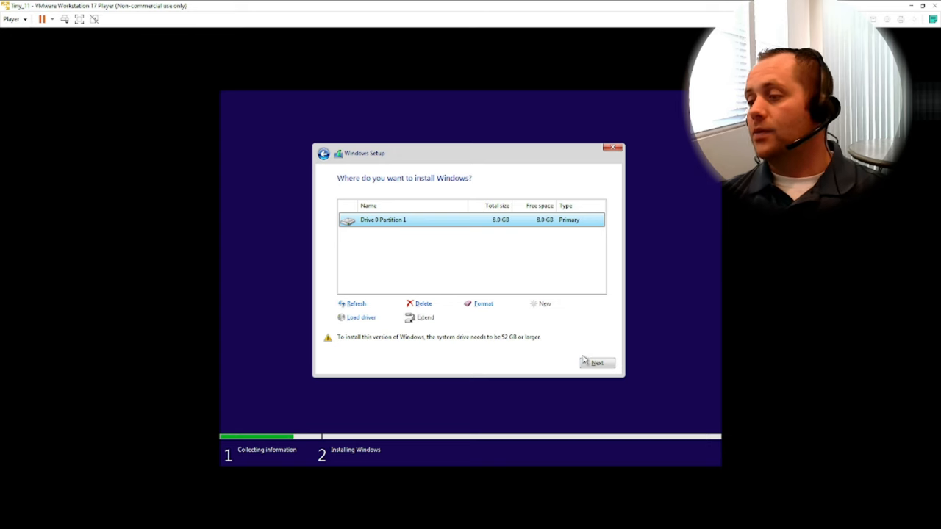
click(597, 363)
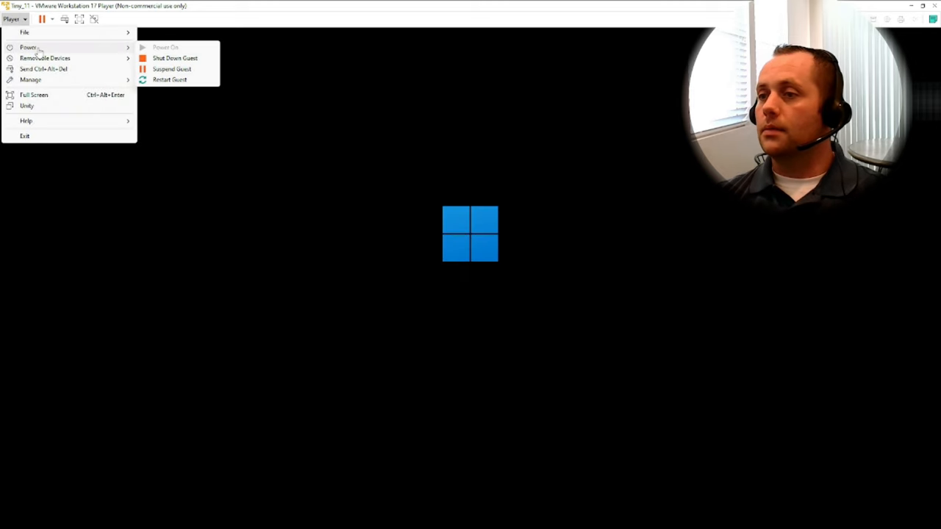
Power off Tiny_11, expand its hard disk to 60 GB, and save the settings.
click(175, 57)
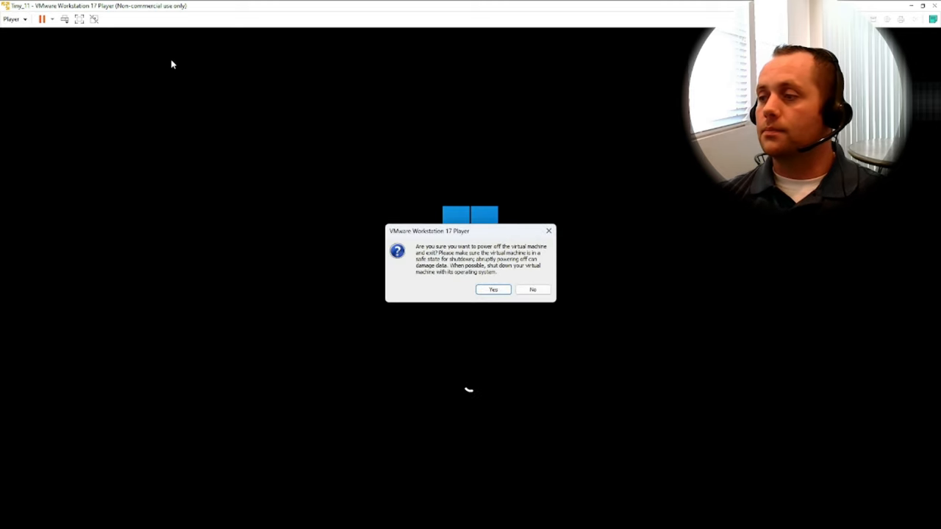
click(493, 289)
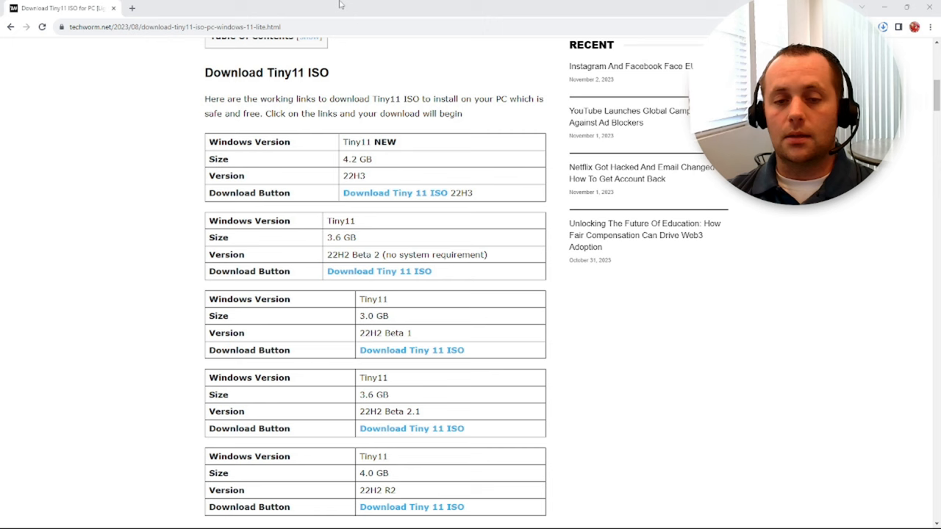
mouse_move(551, 123)
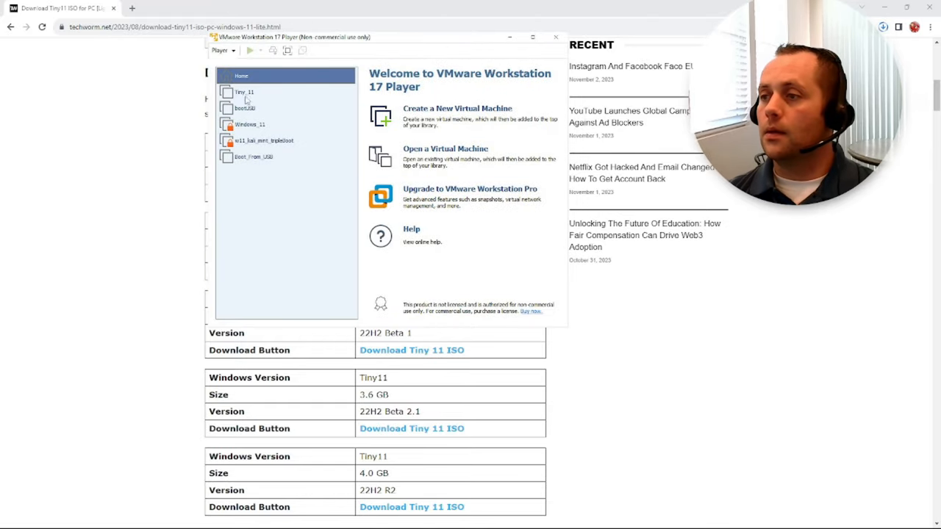
right_click(243, 91)
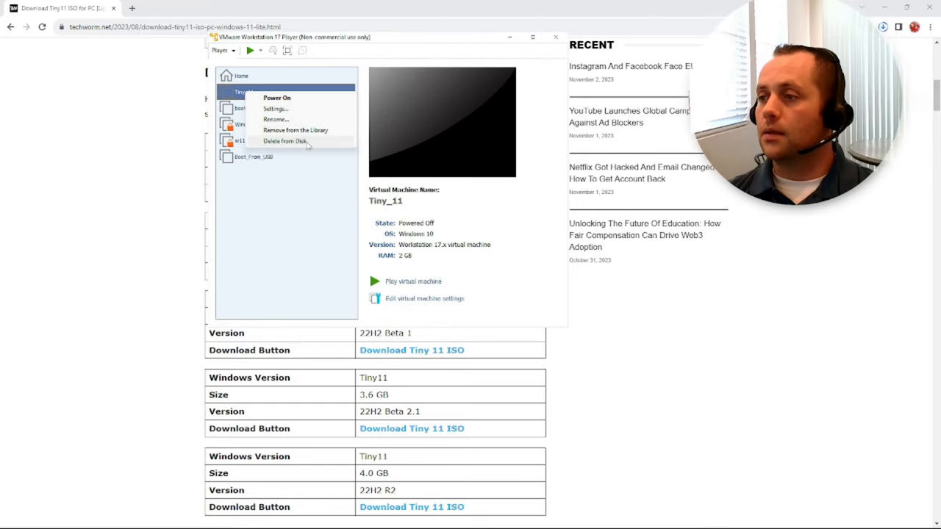
click(276, 109)
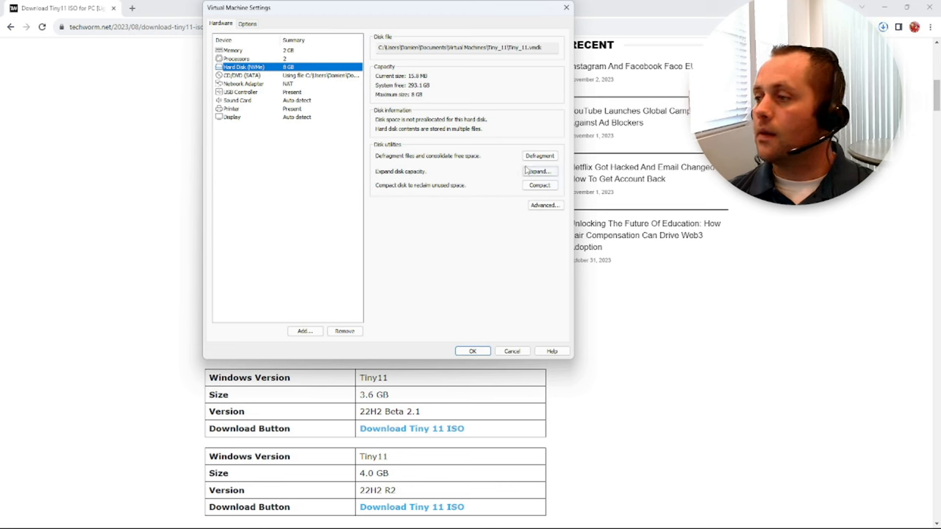
click(539, 170)
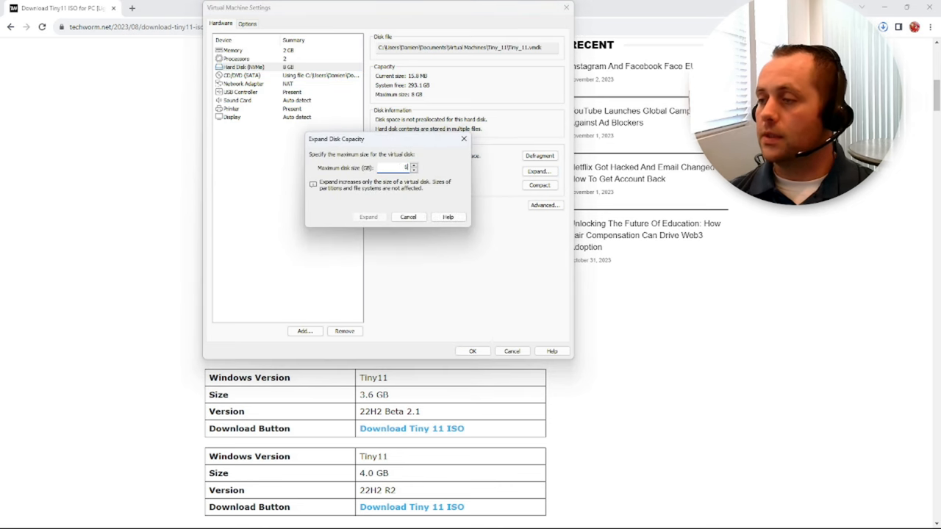
click(368, 216)
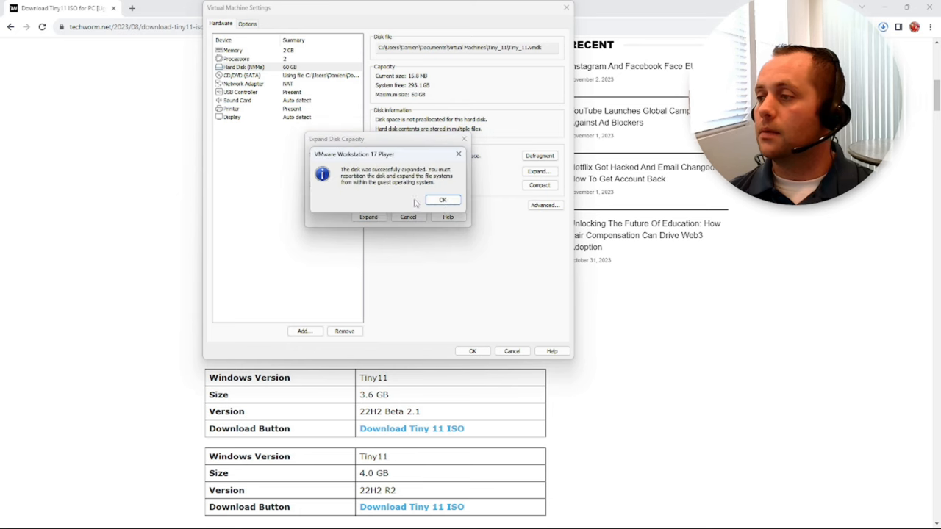
click(443, 199)
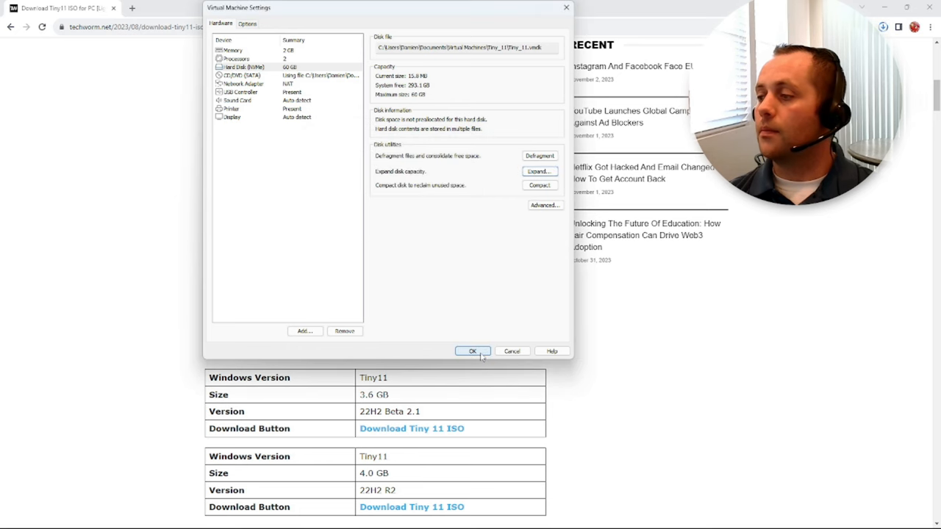
click(473, 350)
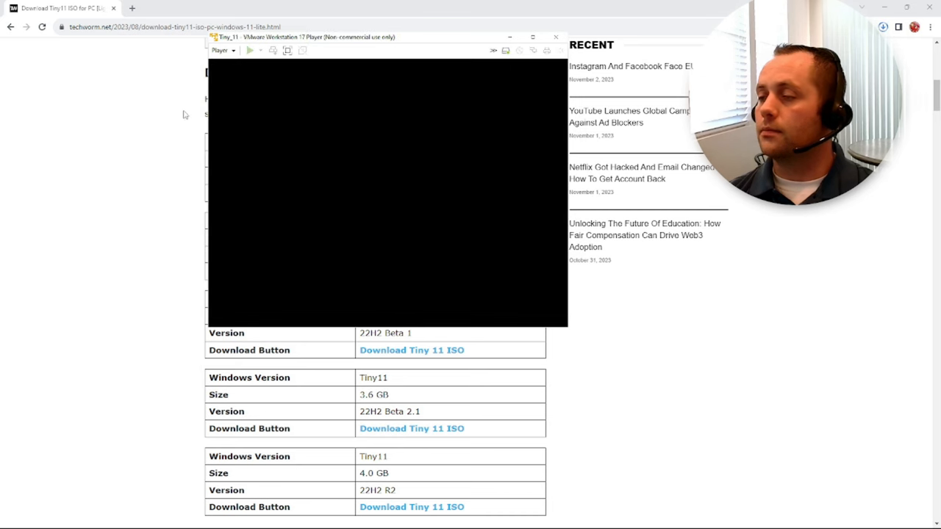
Accept the license, delete the 8 GB partition, and install on 60 GB unallocated space.
click(250, 50)
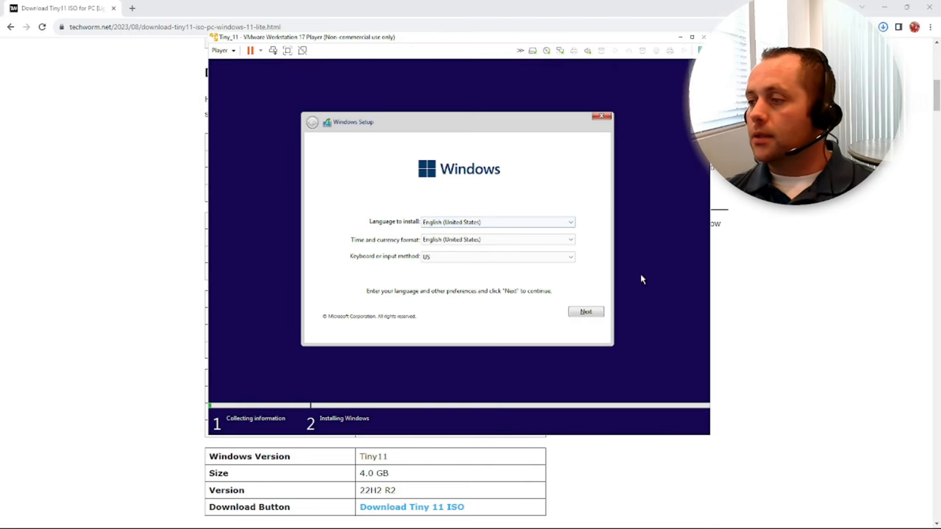
click(586, 311)
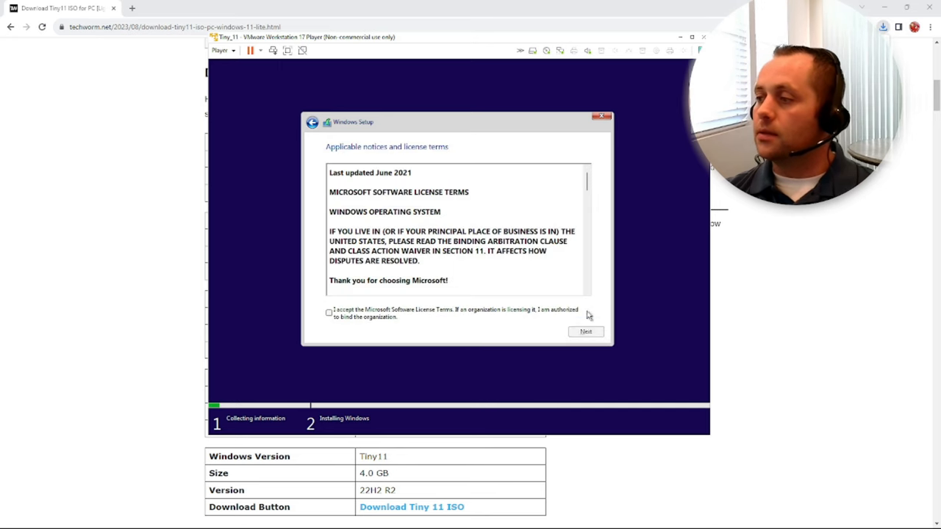
click(328, 313)
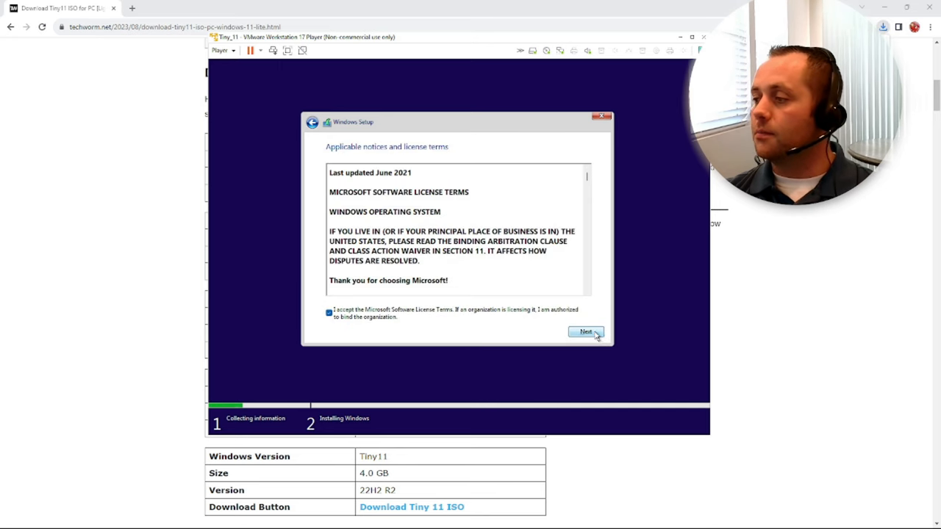
click(585, 332)
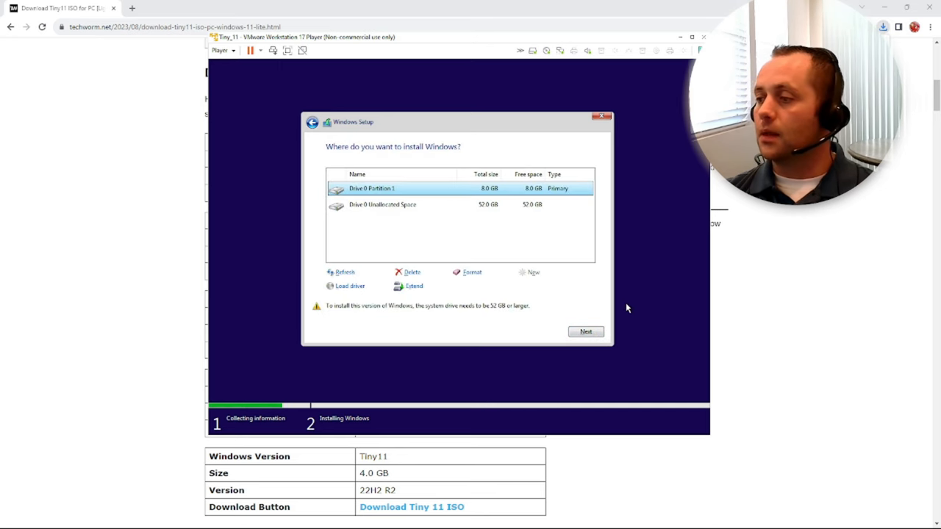
mouse_move(497, 308)
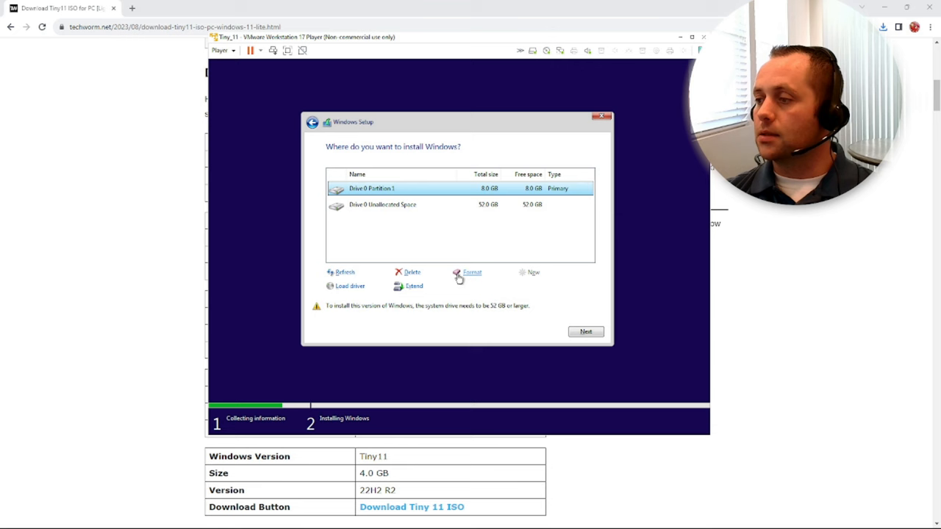
click(412, 272)
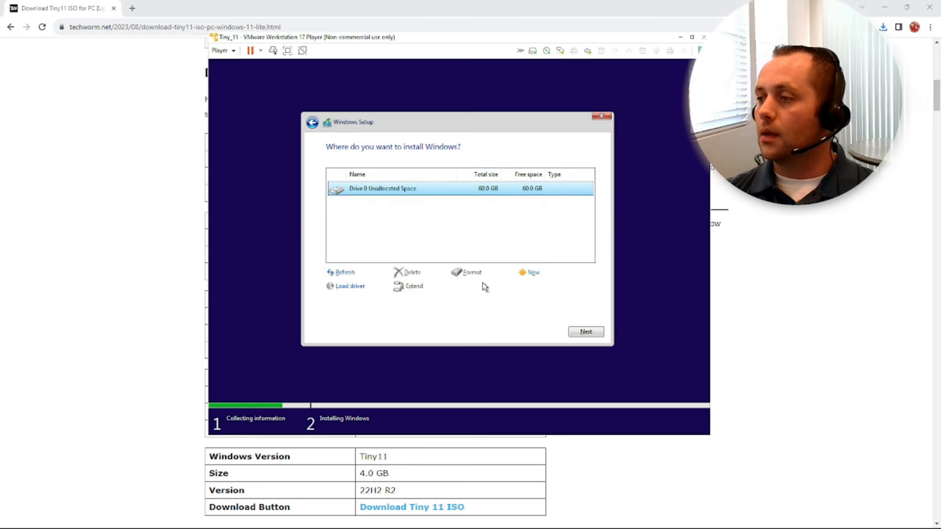
mouse_move(524, 294)
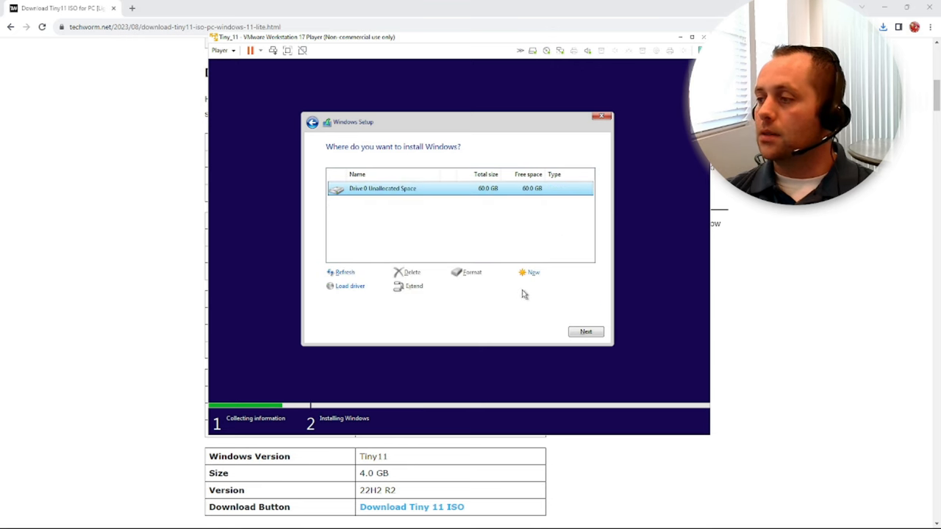
click(585, 331)
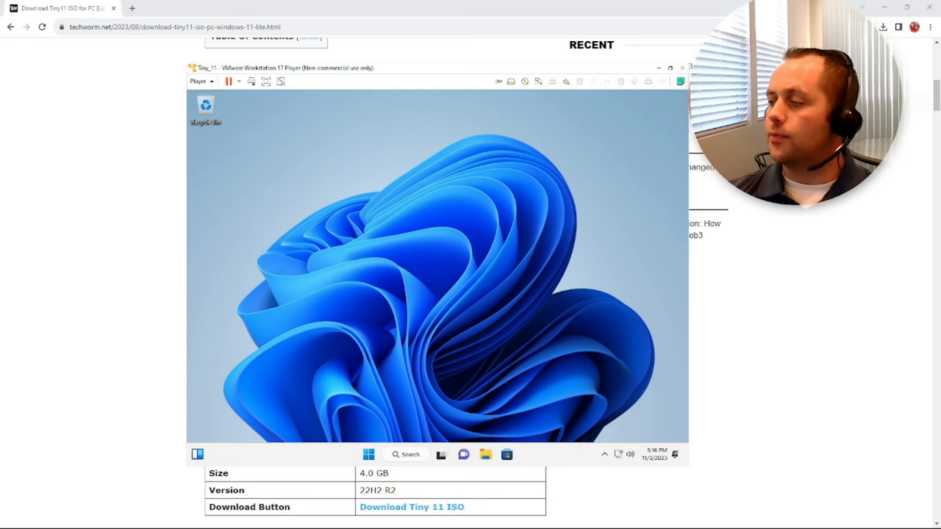
mouse_move(386, 435)
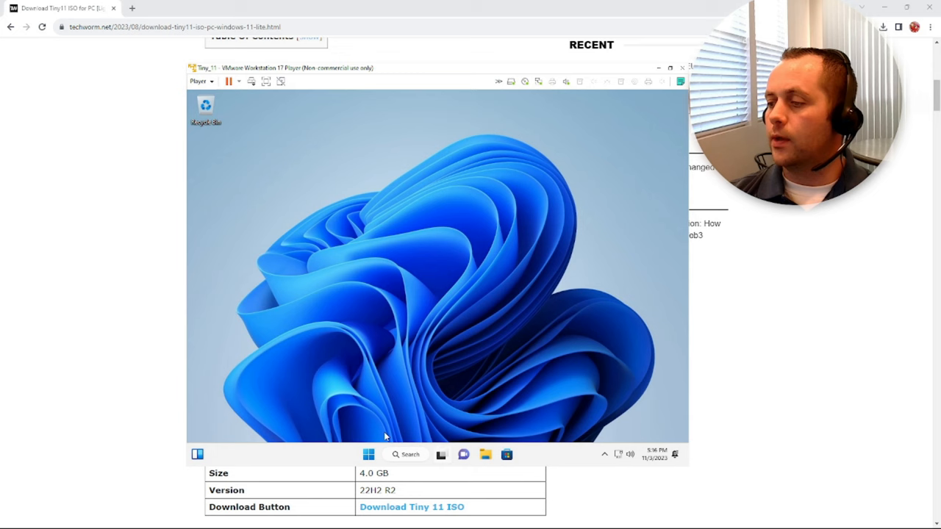
Search 'ed' from Start, try installing Microsoft Edge Browser from the Store, then close it.
click(368, 453)
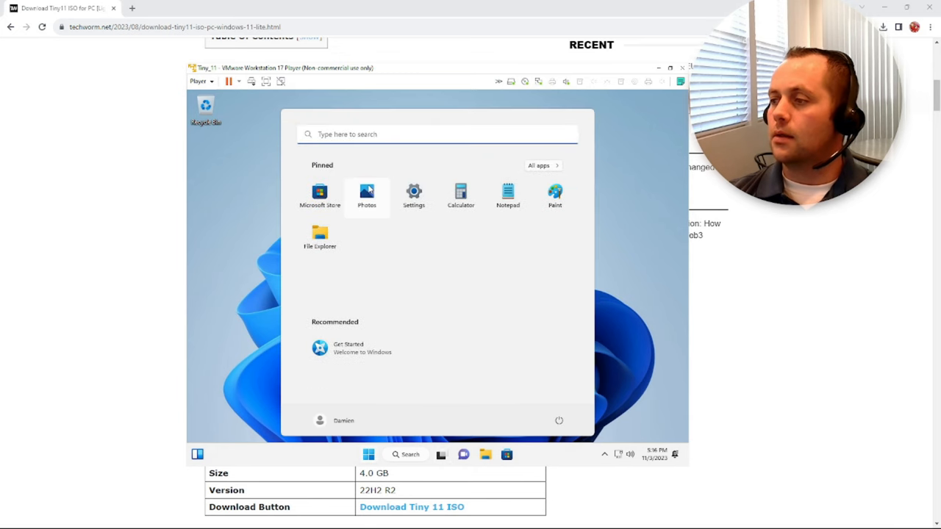
mouse_move(571, 171)
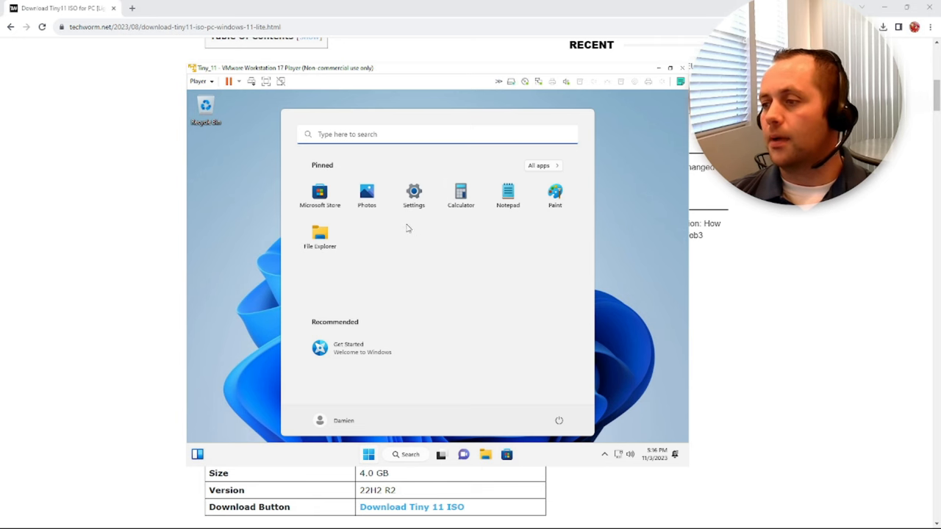
mouse_move(319, 195)
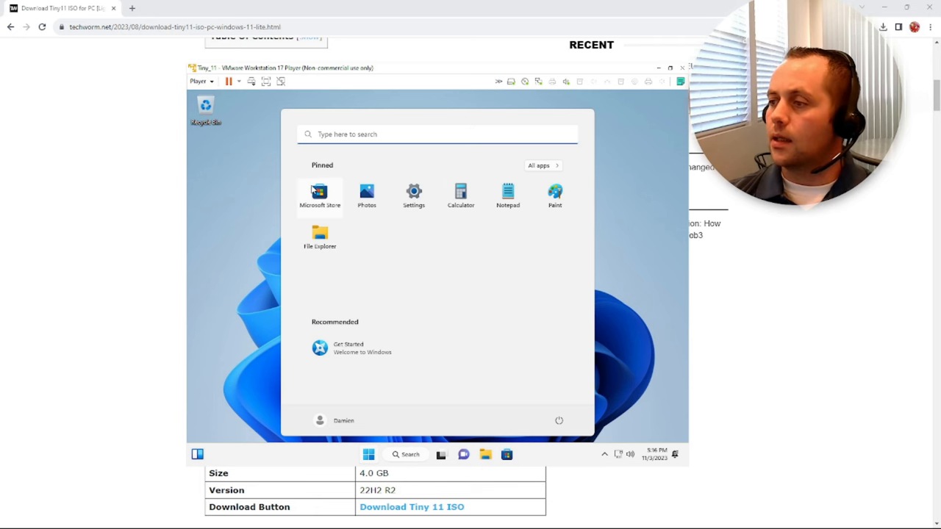
mouse_move(489, 325)
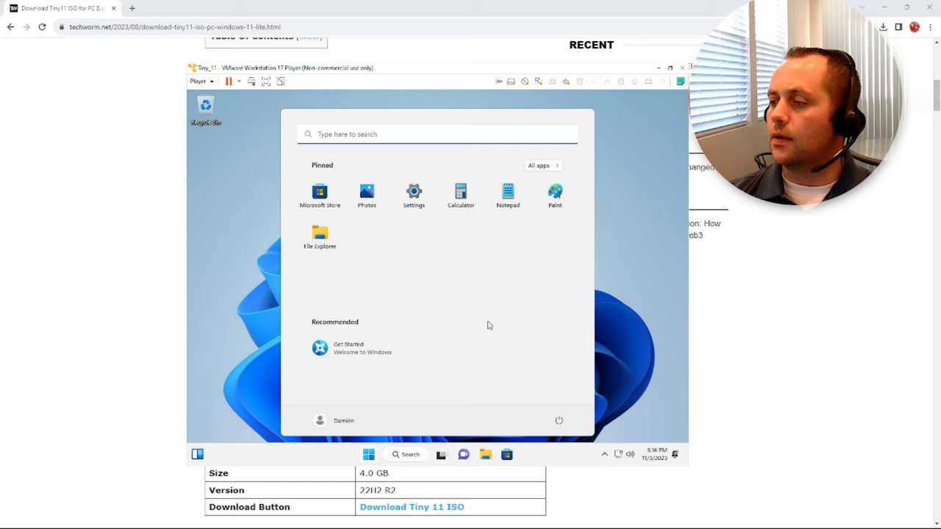
text(ed)
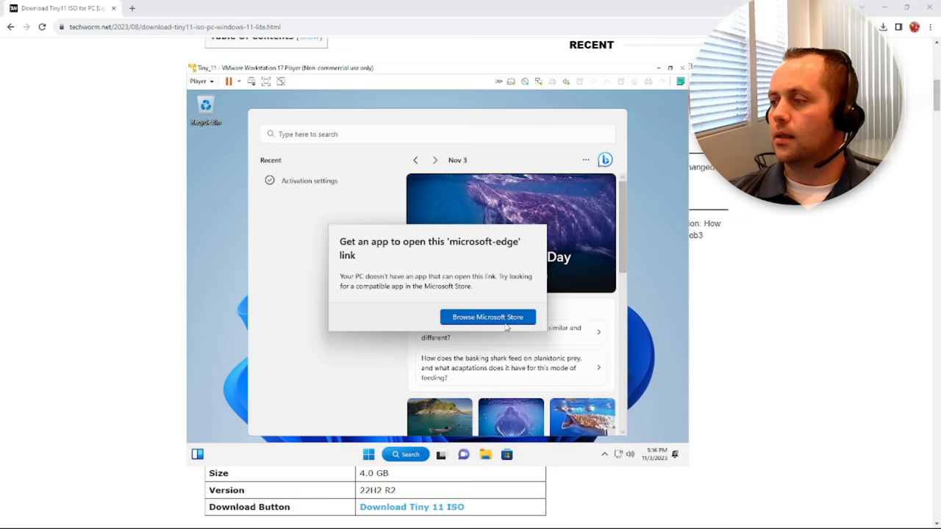
click(487, 317)
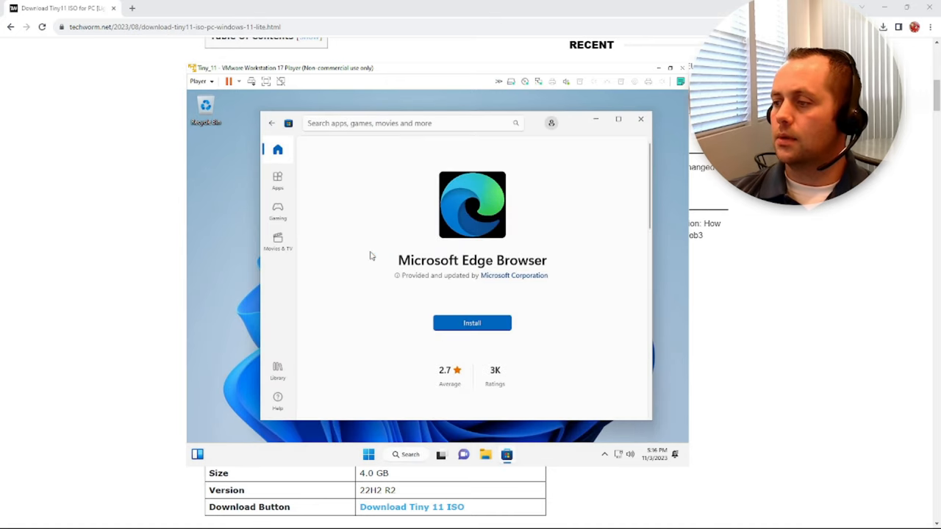
click(472, 323)
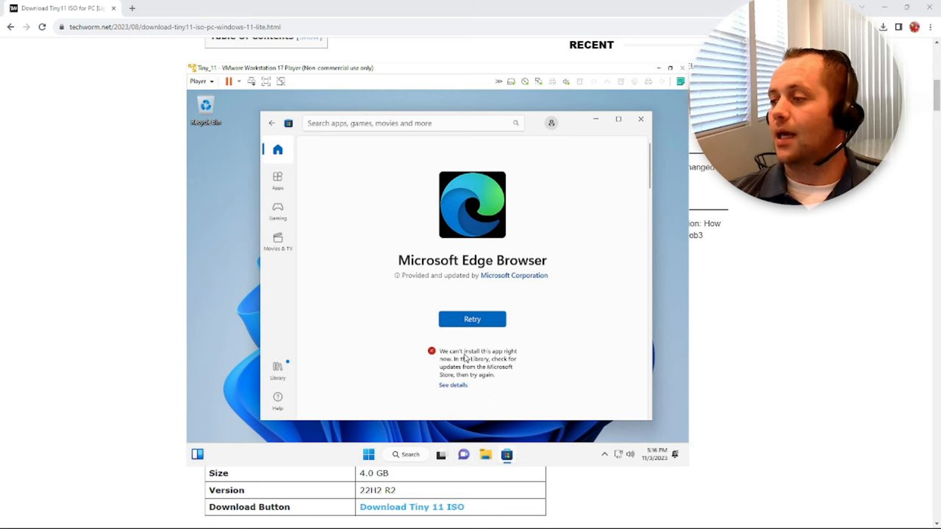
mouse_move(566, 358)
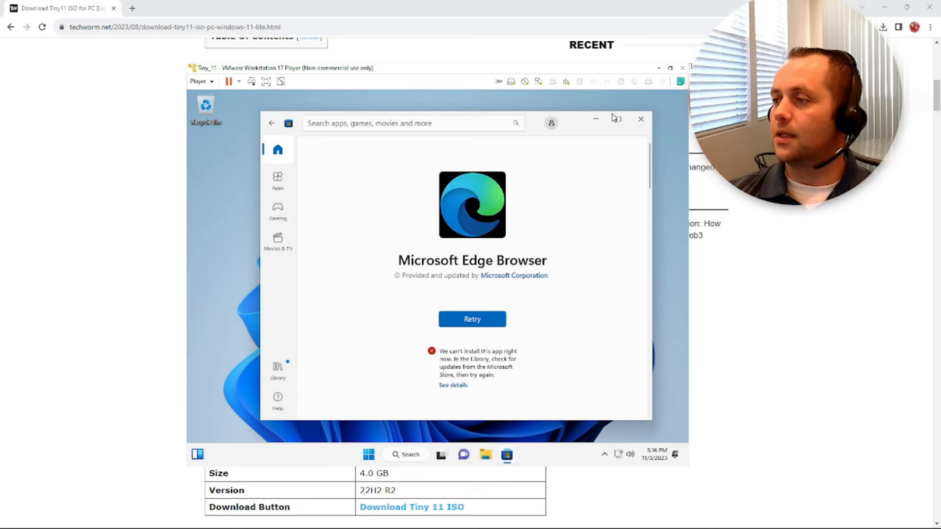
click(641, 118)
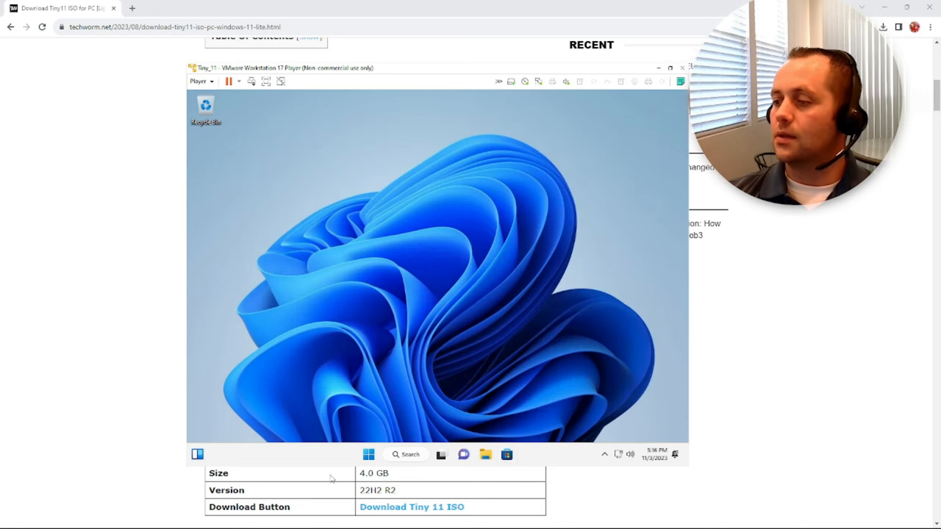
Run Check for updates on the Settings Windows Update page.
click(369, 454)
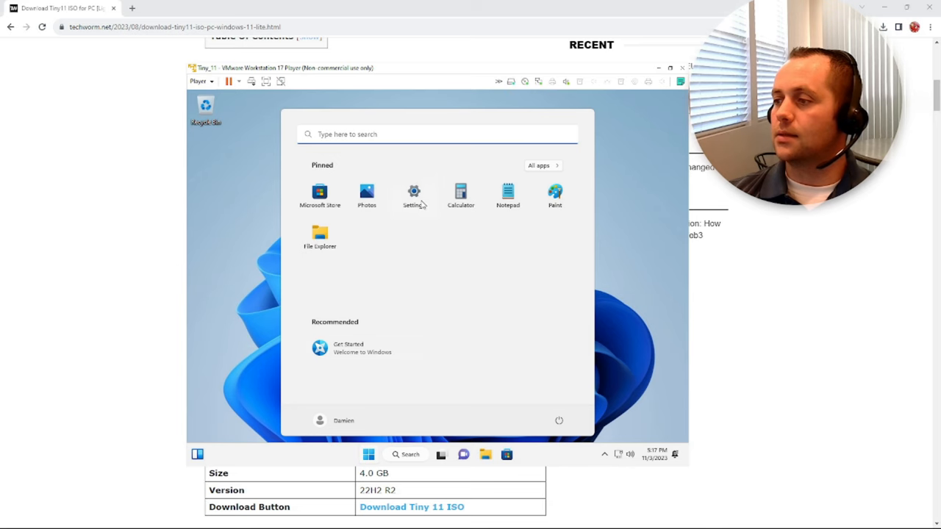
click(413, 193)
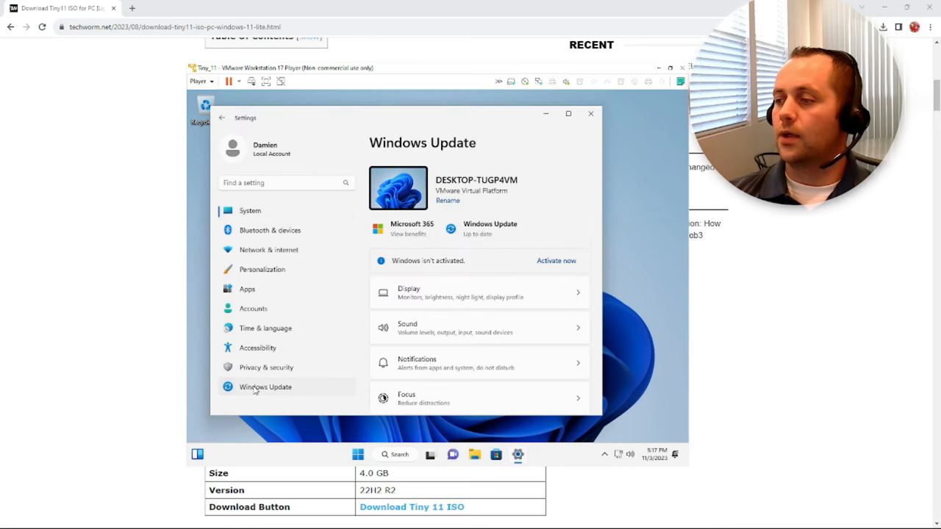
click(265, 387)
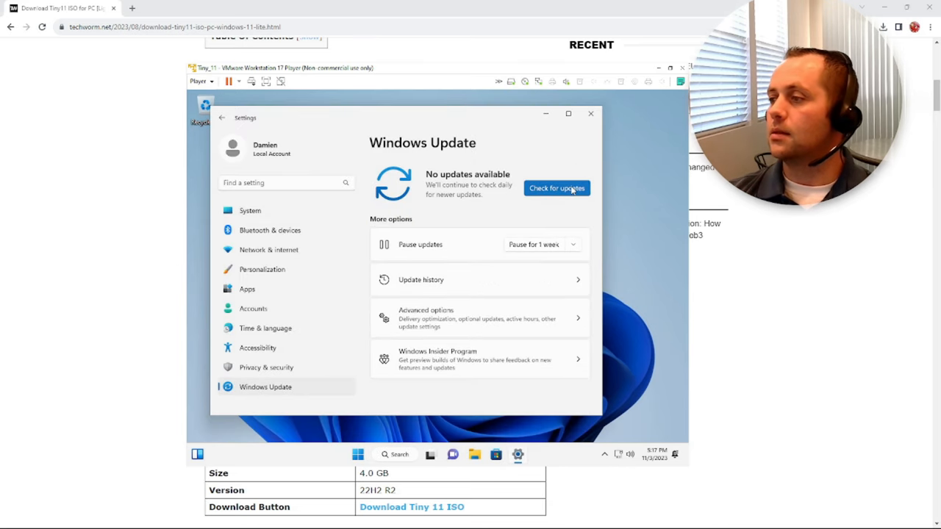
click(557, 188)
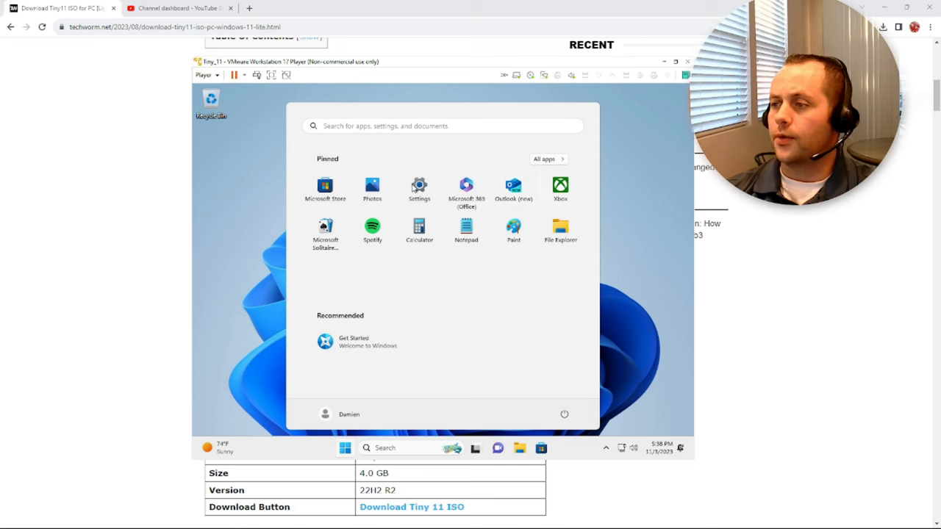
mouse_move(466, 188)
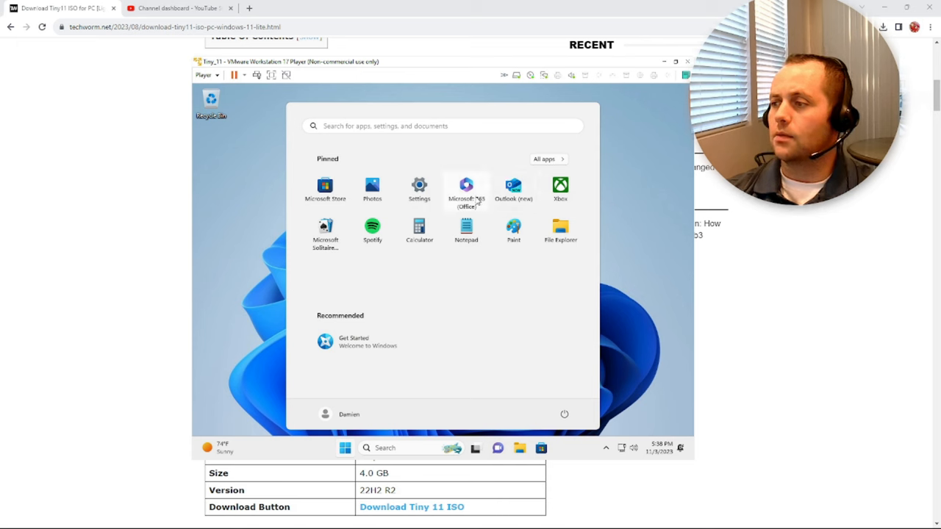
mouse_move(396, 190)
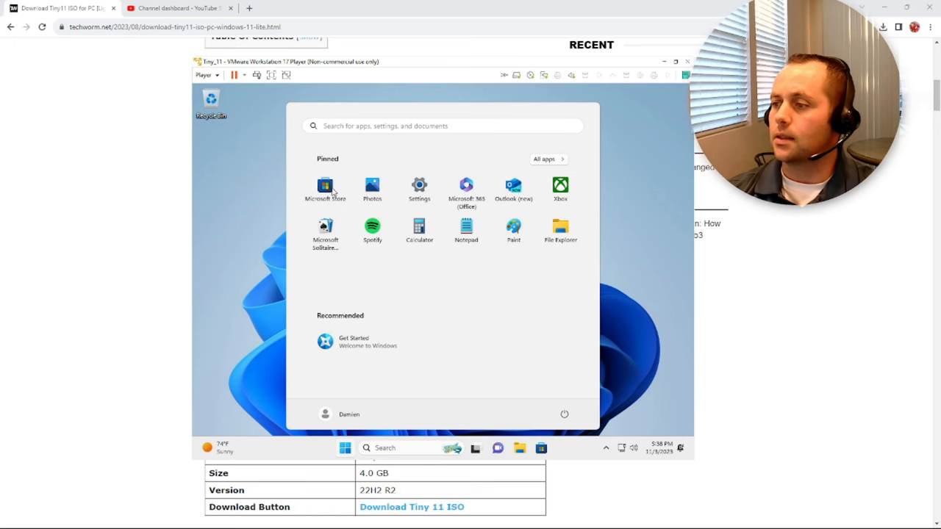
Download and install the 2023-10 Cumulative Update Preview, then close Settings.
click(419, 189)
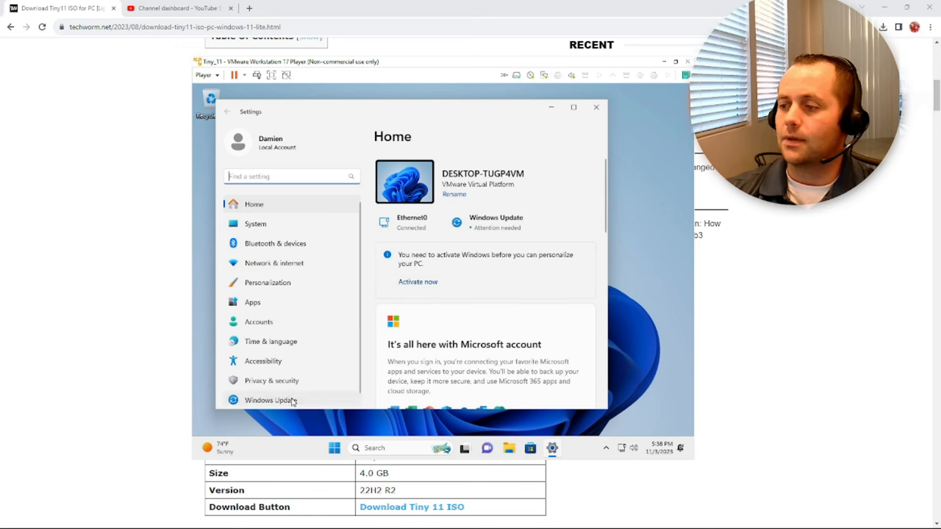
click(270, 400)
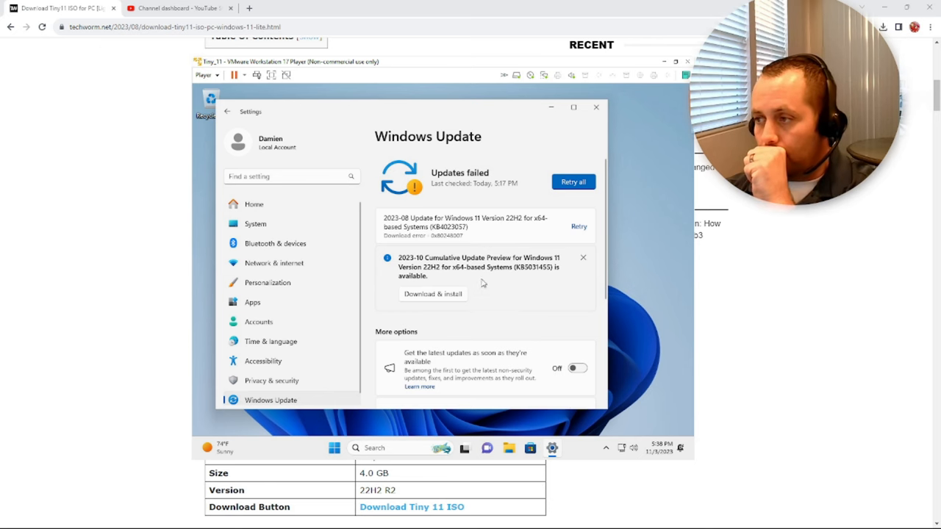
mouse_move(534, 230)
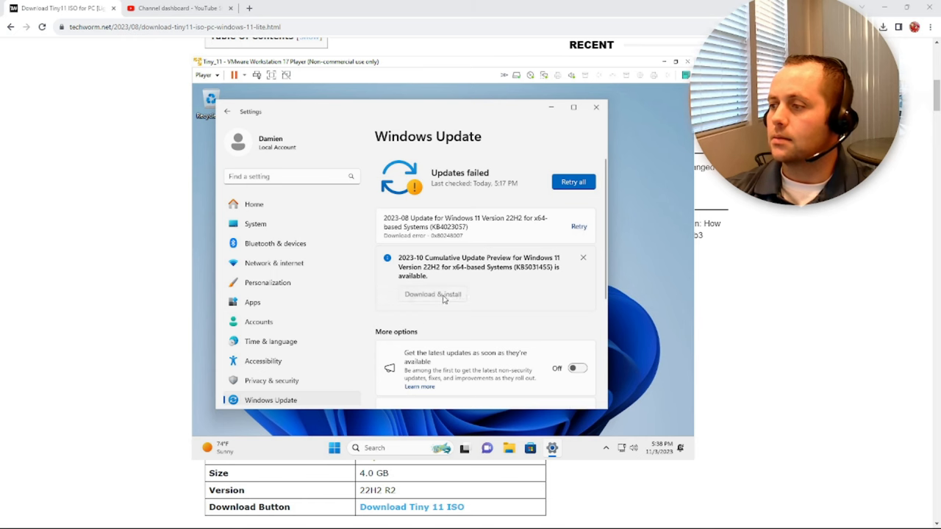
click(432, 294)
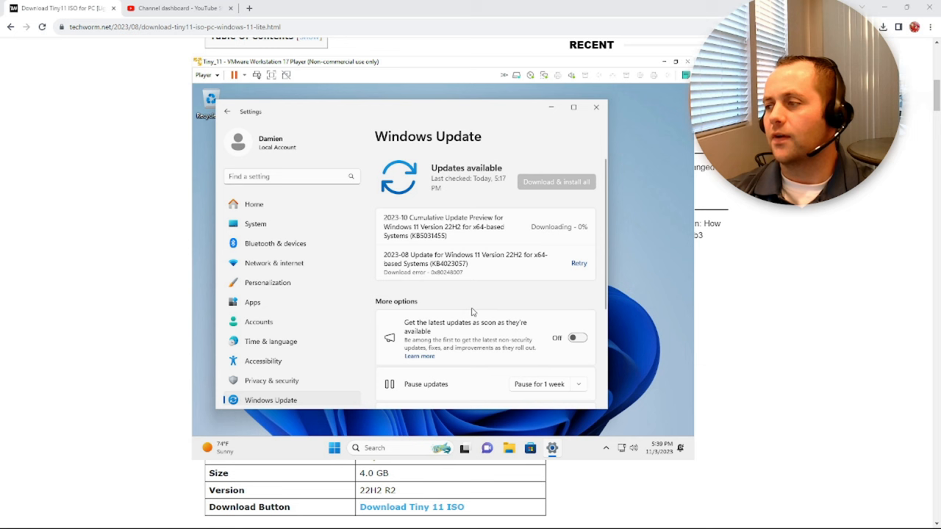
mouse_move(413, 332)
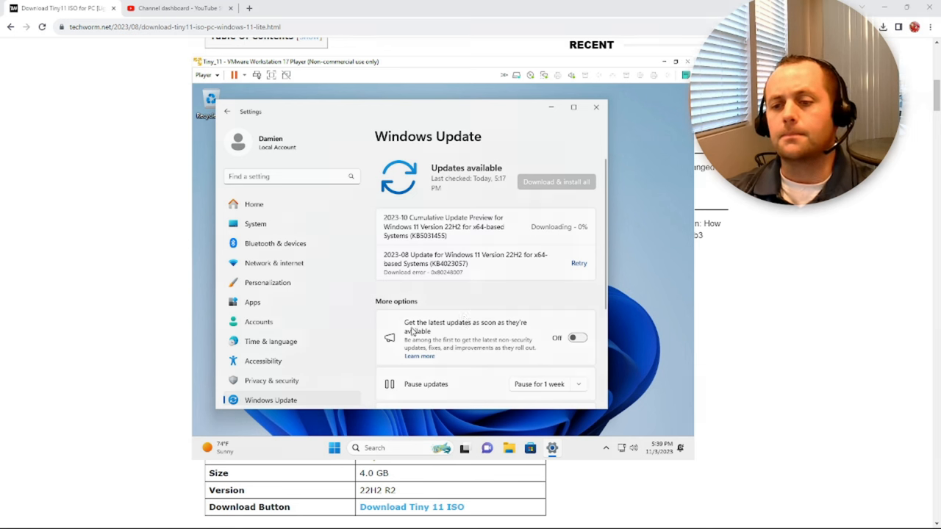
click(595, 108)
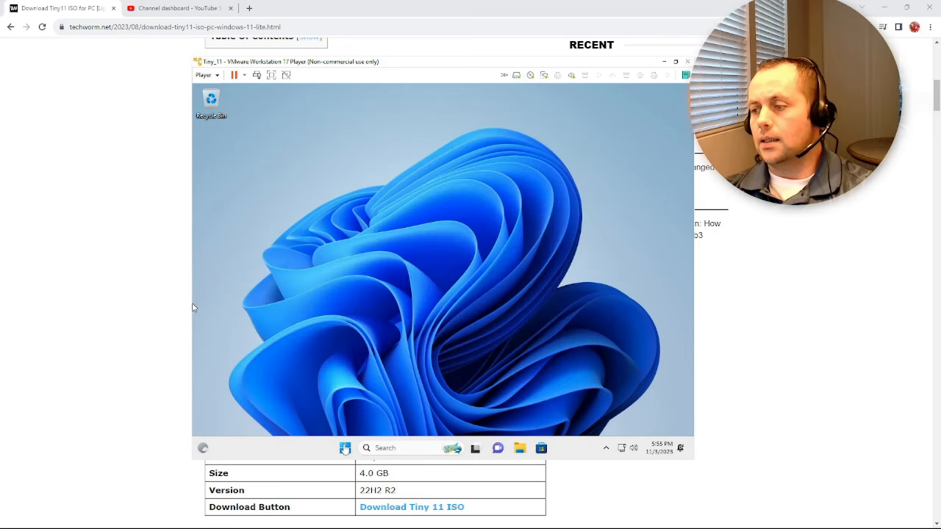
Verify Windows Update shows 'You're up to date', close Settings, and reopen Start.
click(345, 447)
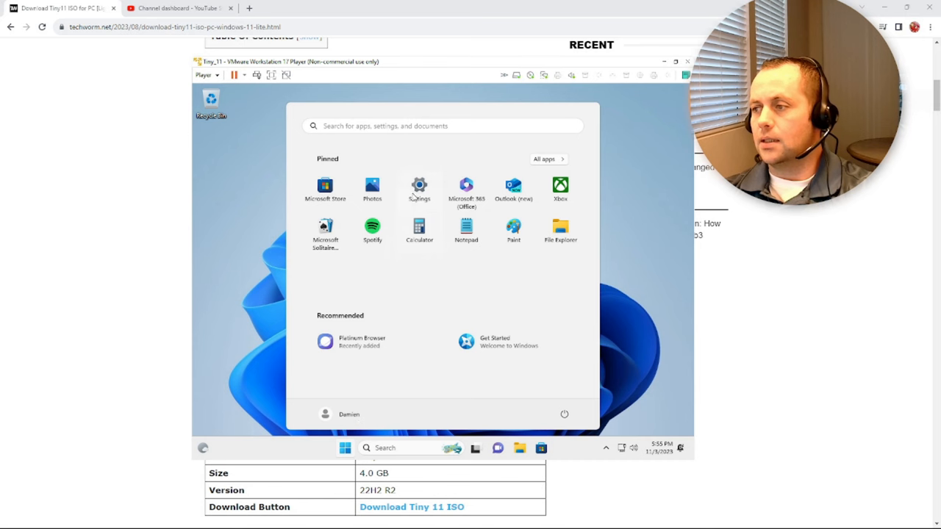
click(419, 185)
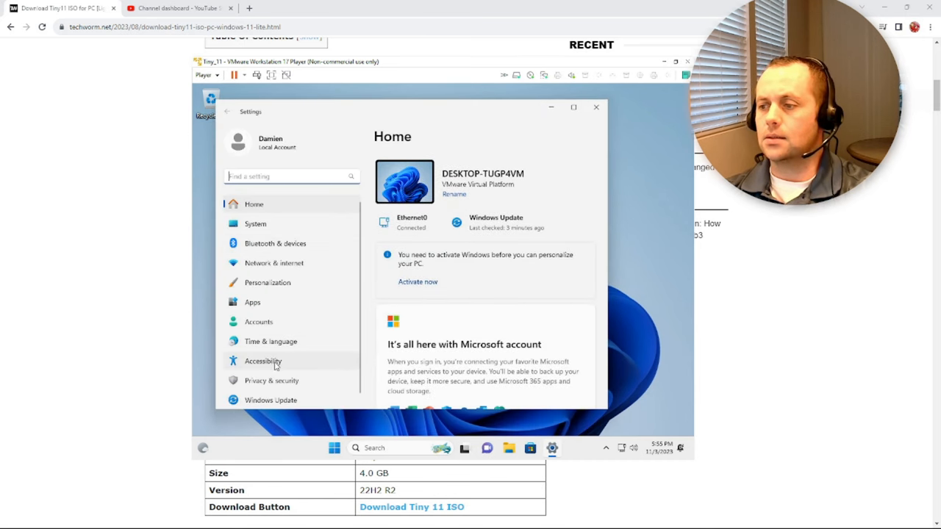
click(270, 400)
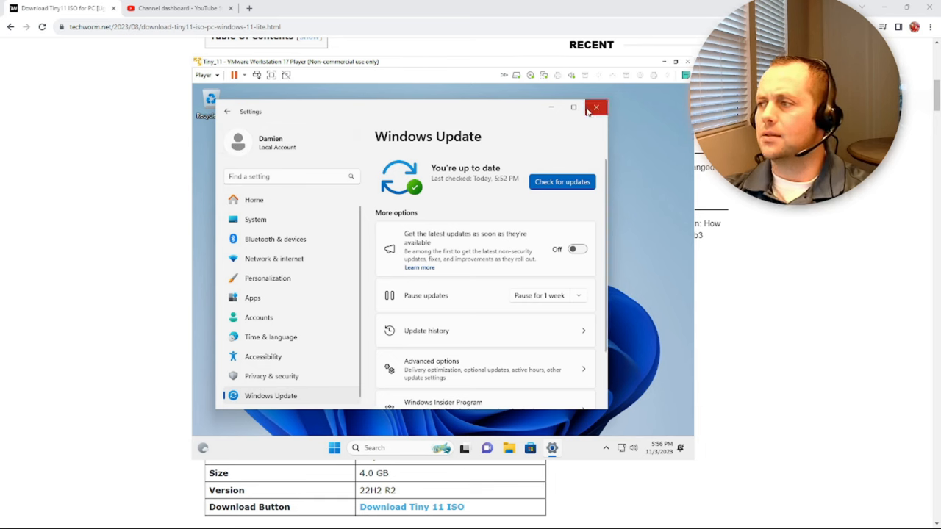
mouse_move(635, 120)
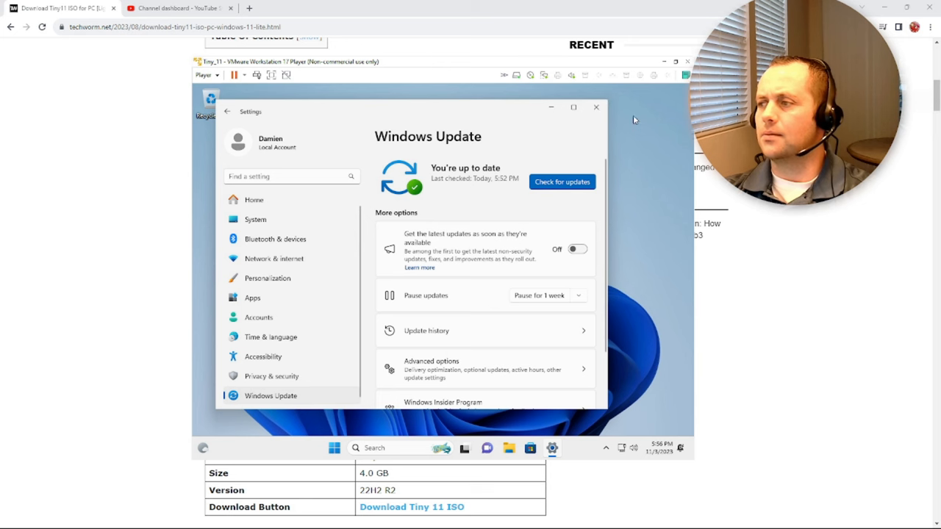
click(596, 107)
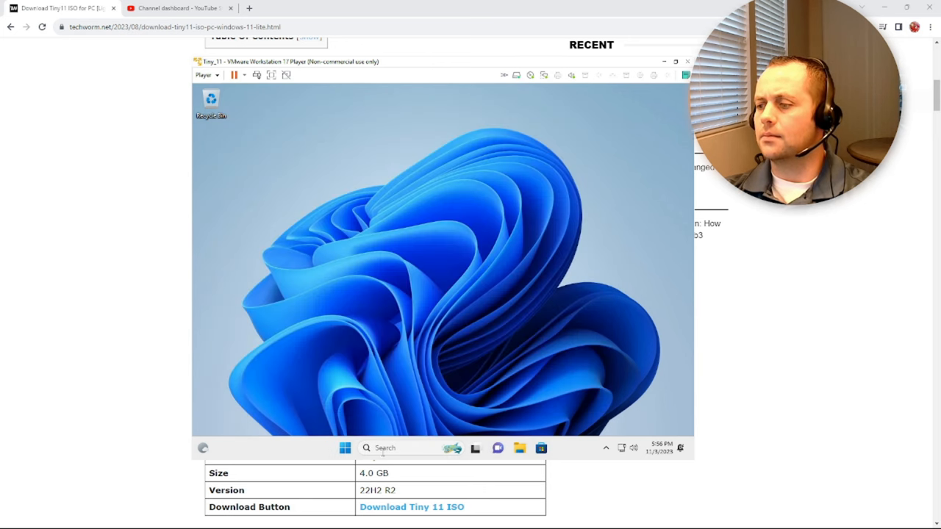
click(345, 448)
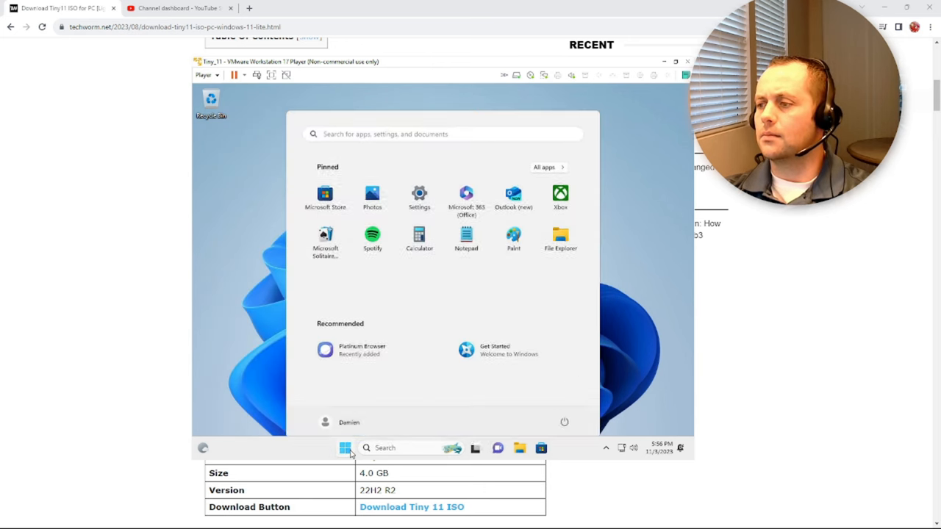
Search 'edg', install Platinum Browser from the Store, and launch it.
text(edge browser)
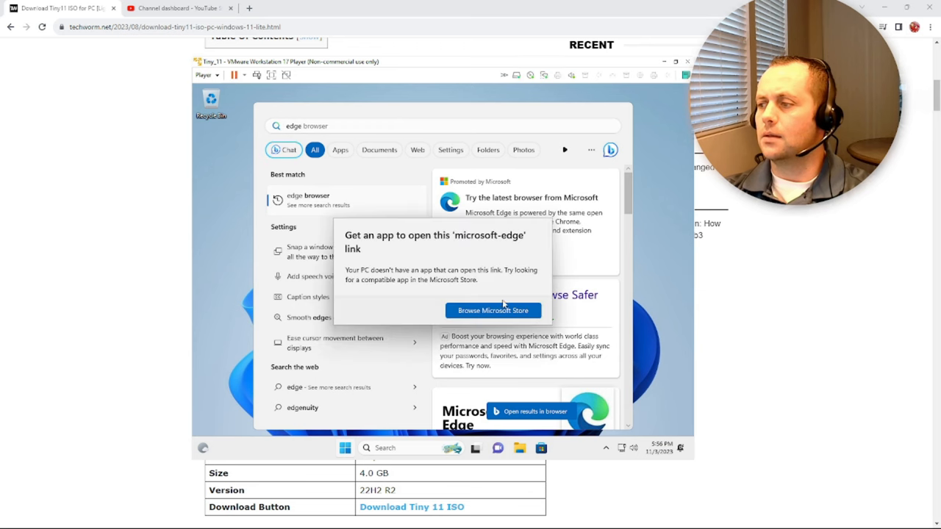
click(493, 310)
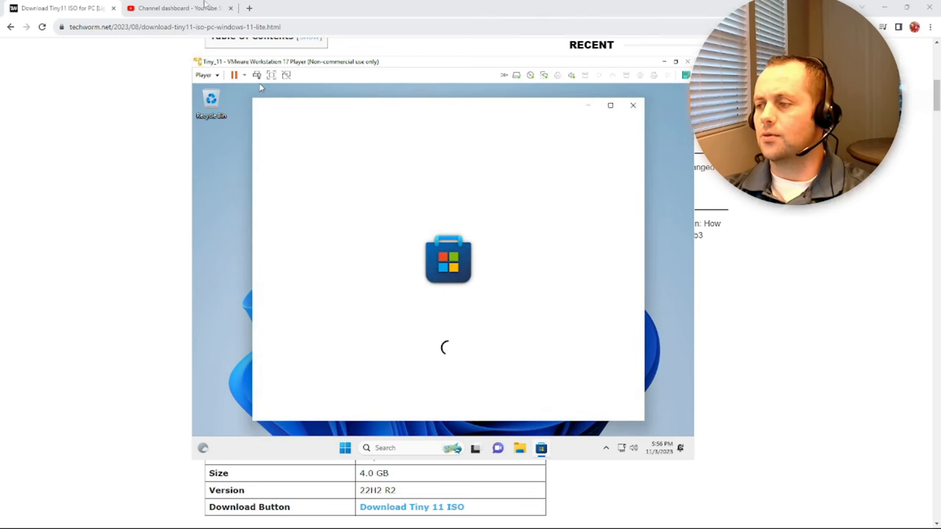
mouse_move(459, 352)
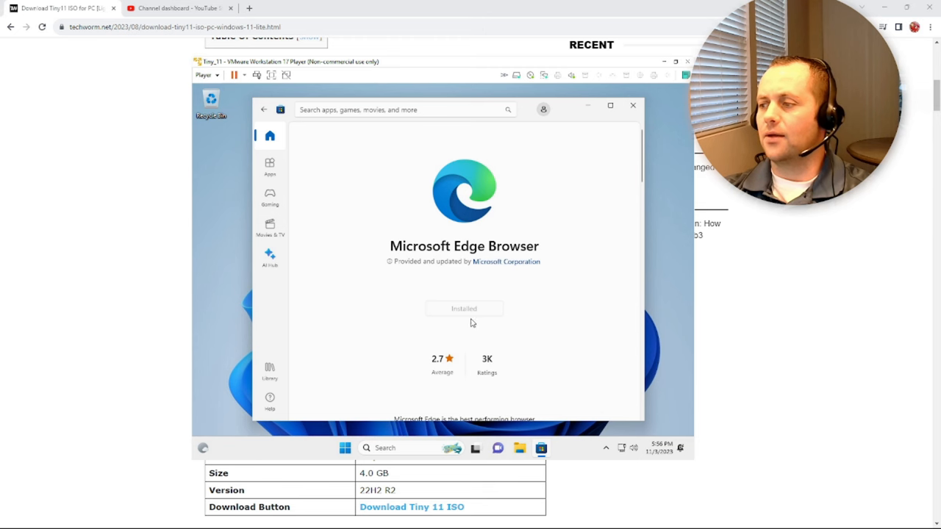
scroll(down, 3)
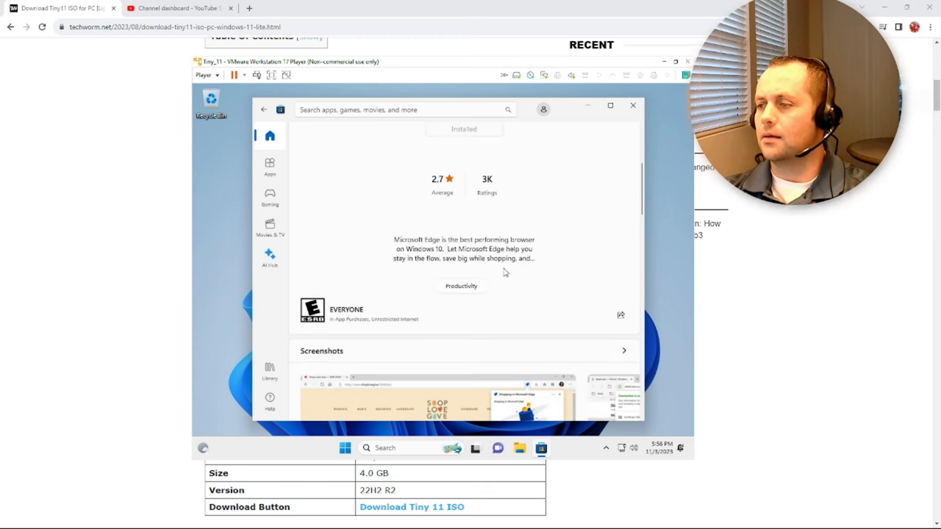
scroll(up, 3)
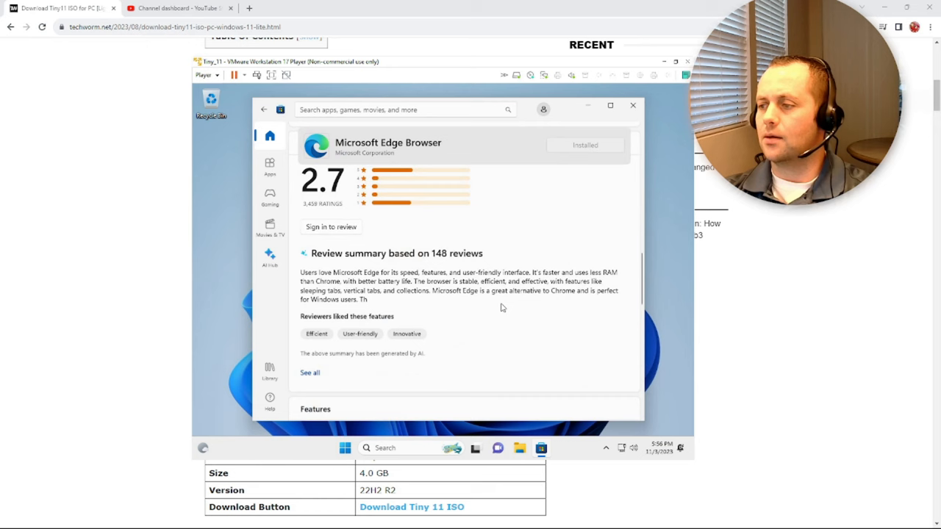
scroll(down, 3)
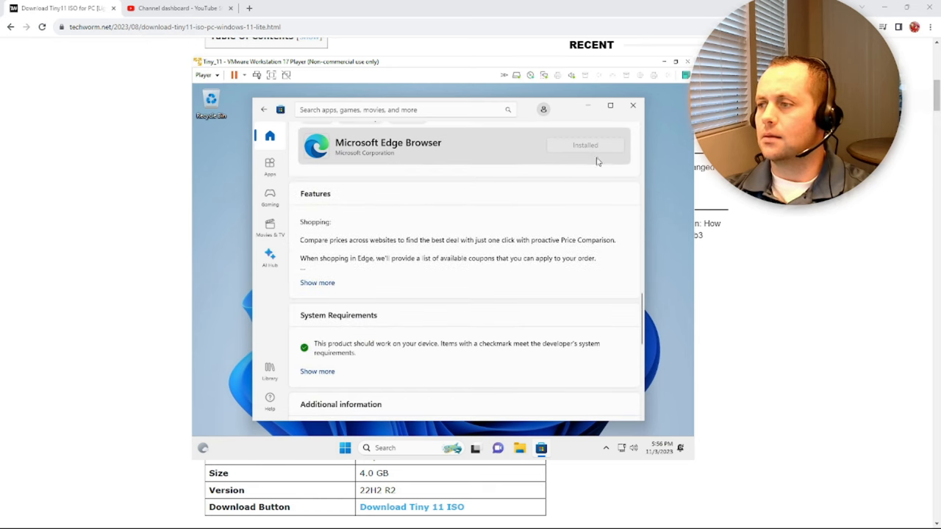
scroll(down, 3)
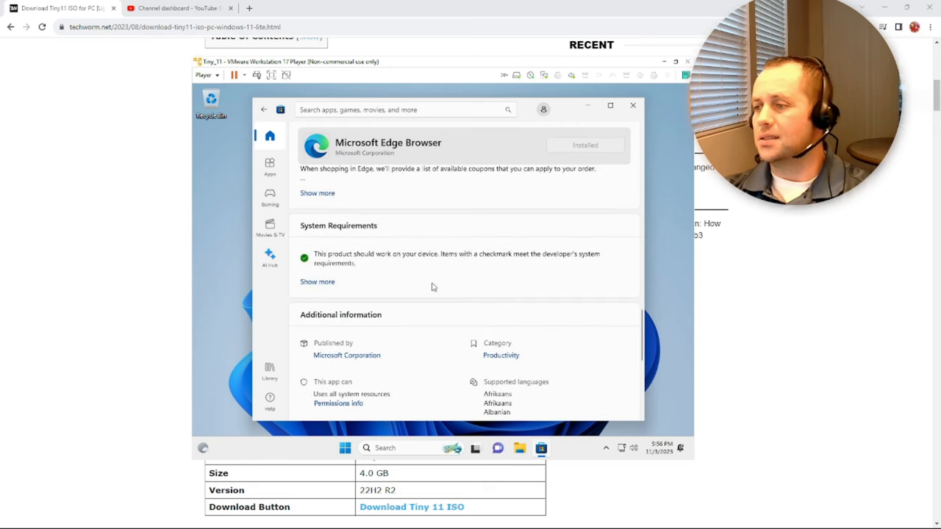
mouse_move(510, 261)
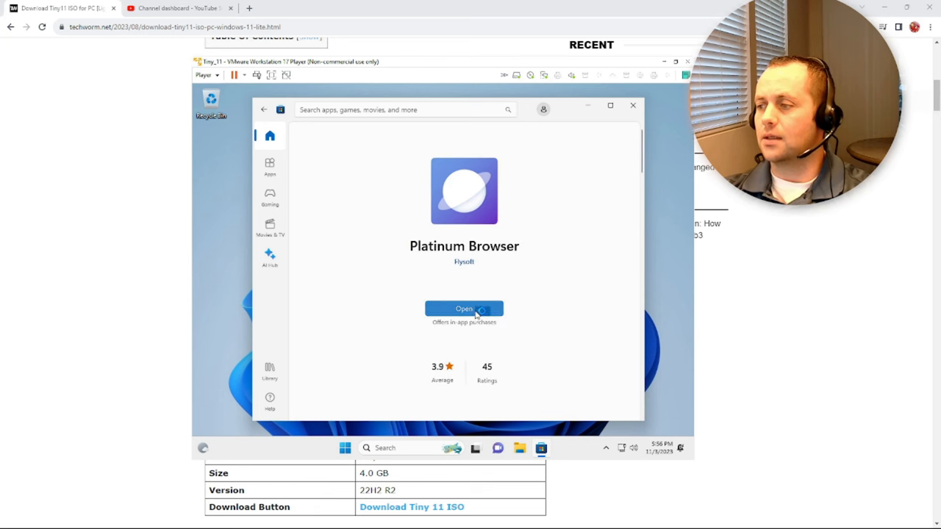
click(464, 308)
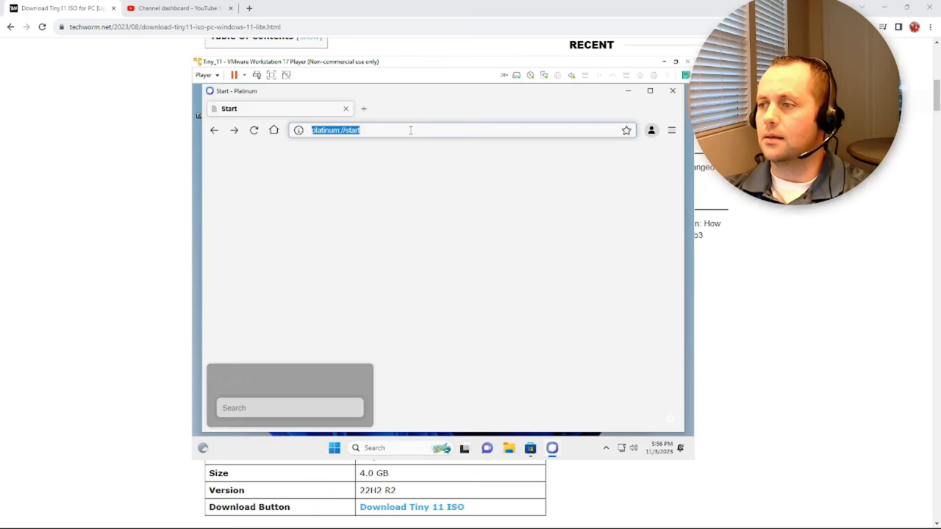
Load Google in Platinum Browser and search for 'download chrome'.
text(google)
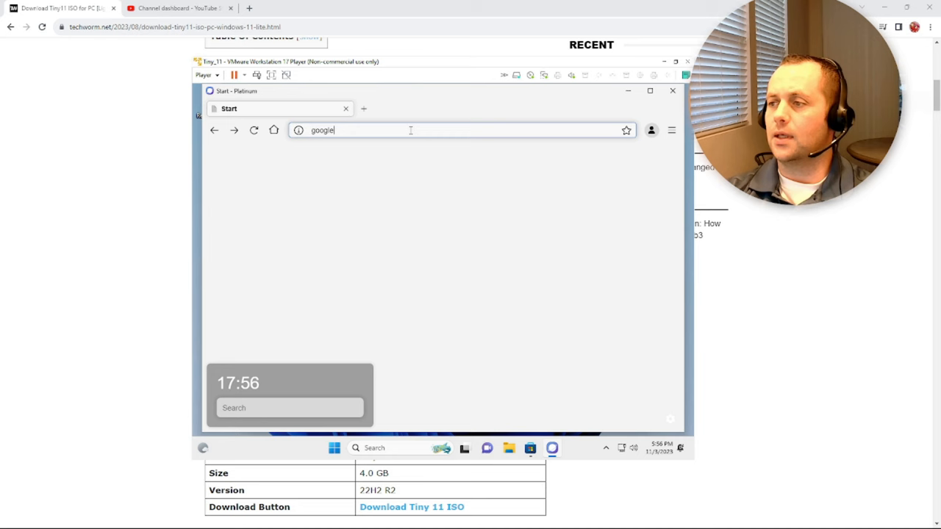
key(Return)
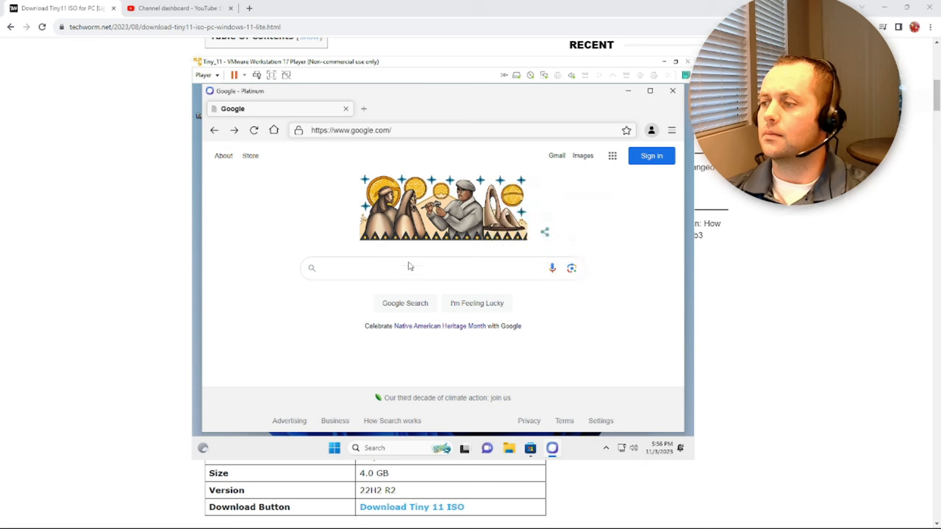
text(download)
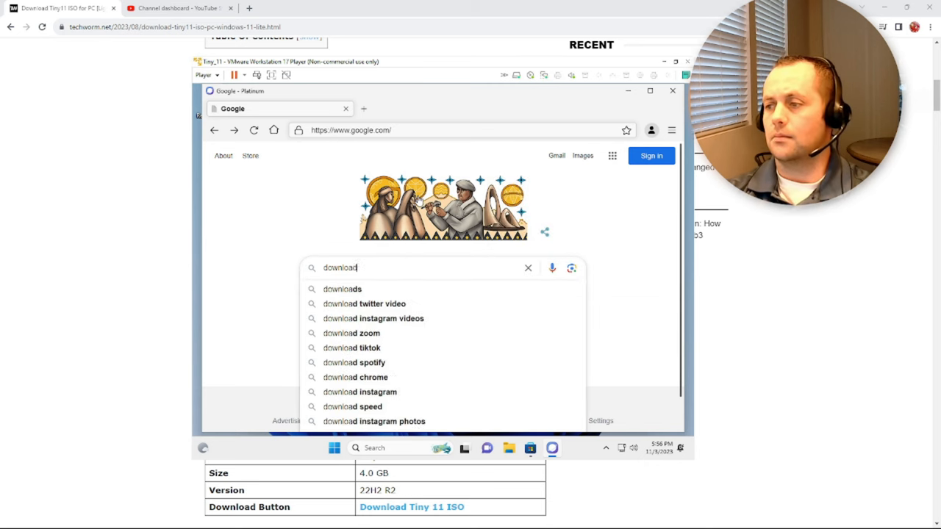
click(356, 377)
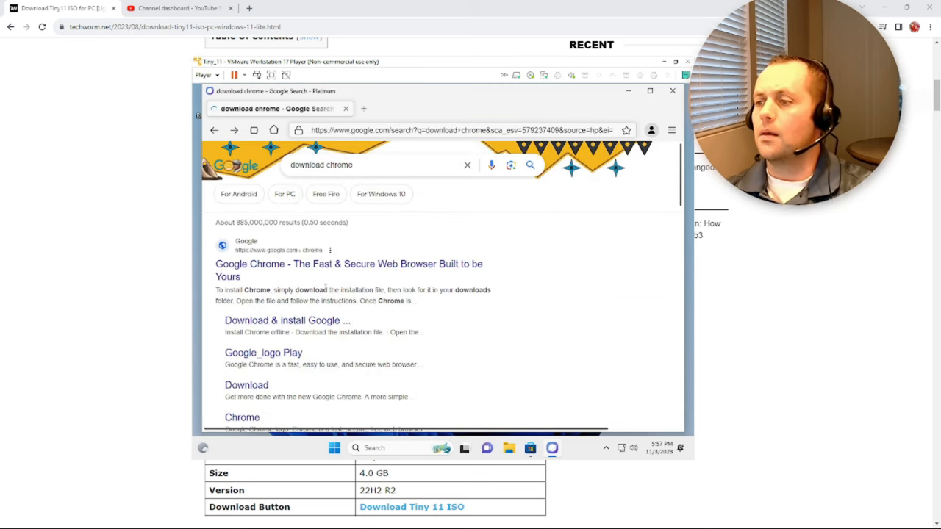
Open the Google Chrome page and download ChromeSetup.exe manually.
click(349, 264)
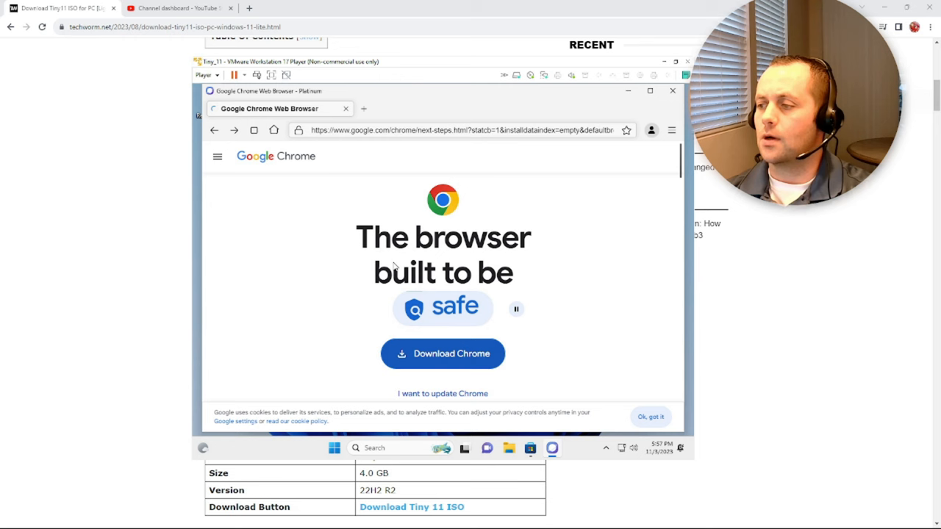
click(442, 354)
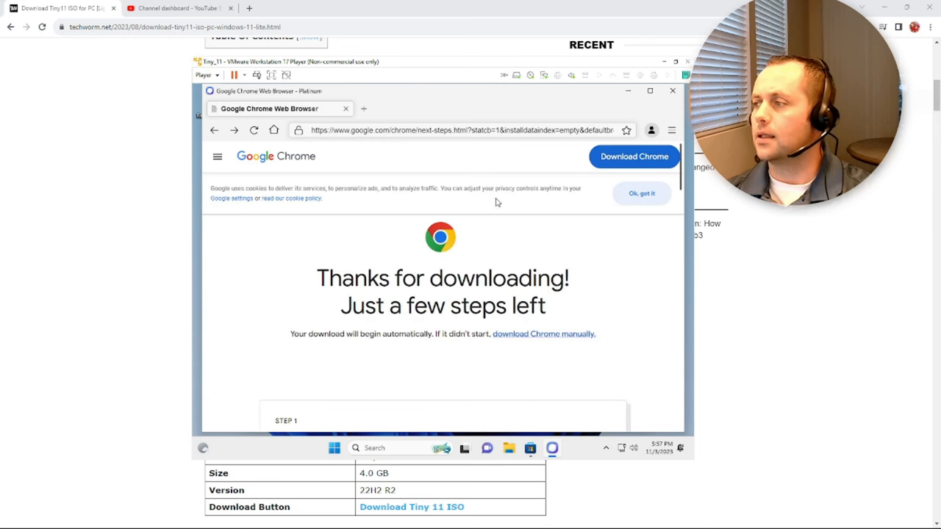
click(633, 156)
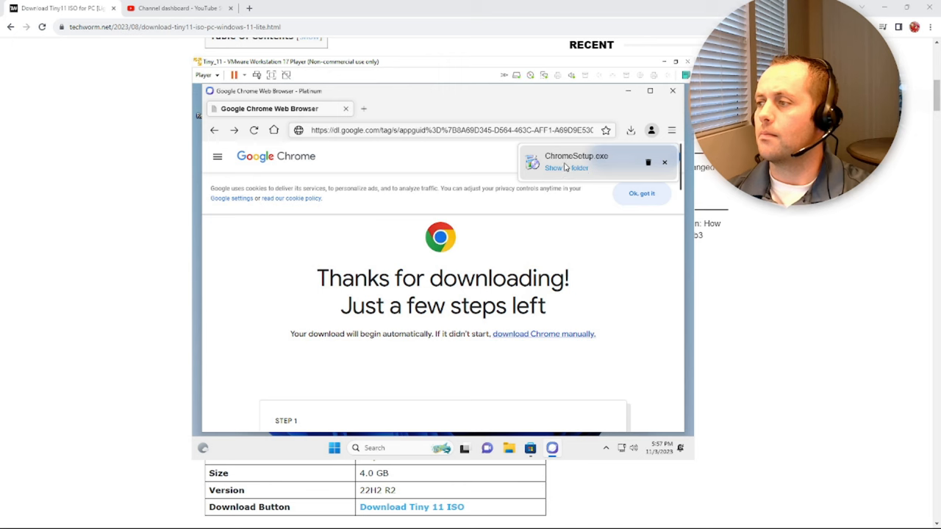
mouse_move(566, 178)
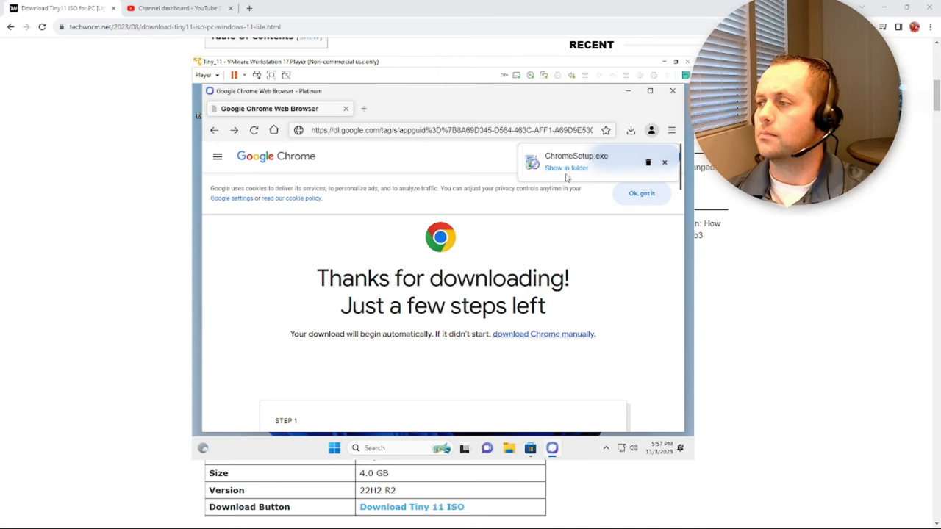
Show ChromeSetup in the Downloads folder and launch the installer.
click(566, 167)
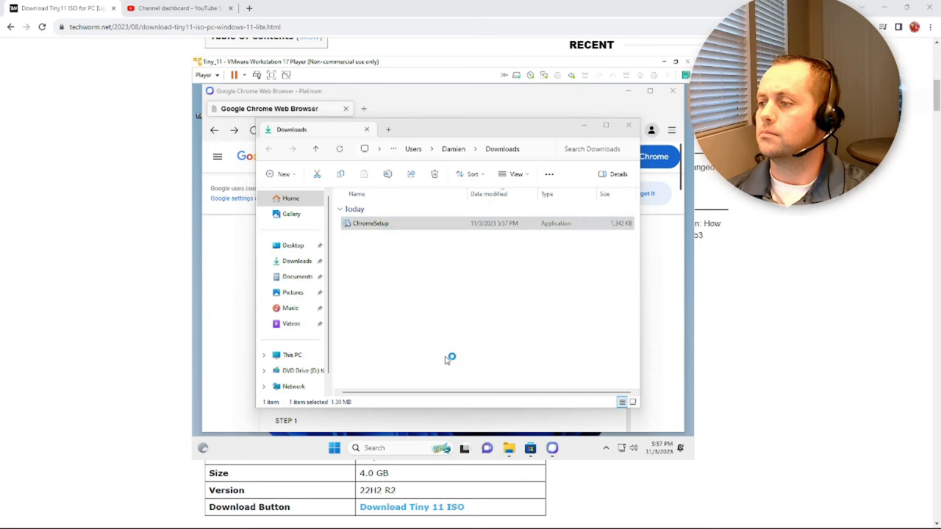
double_click(371, 223)
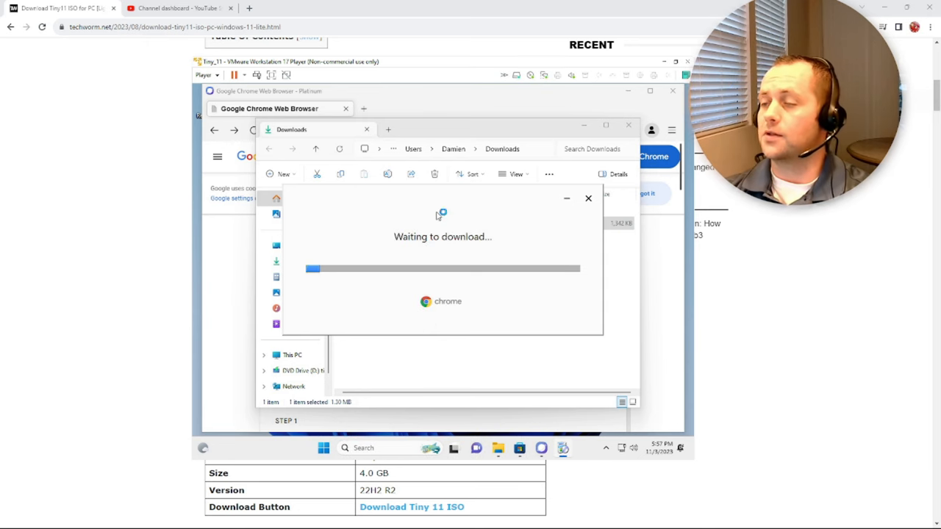
mouse_move(461, 280)
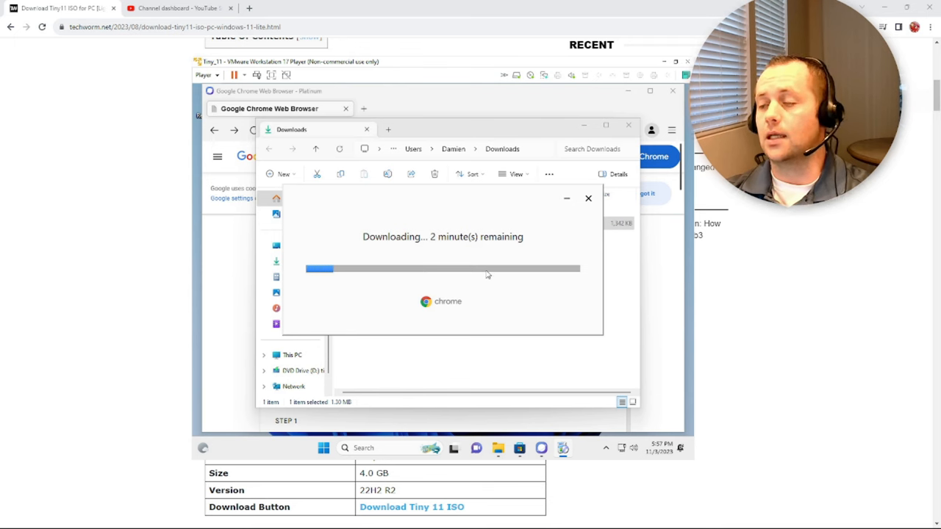
mouse_move(491, 258)
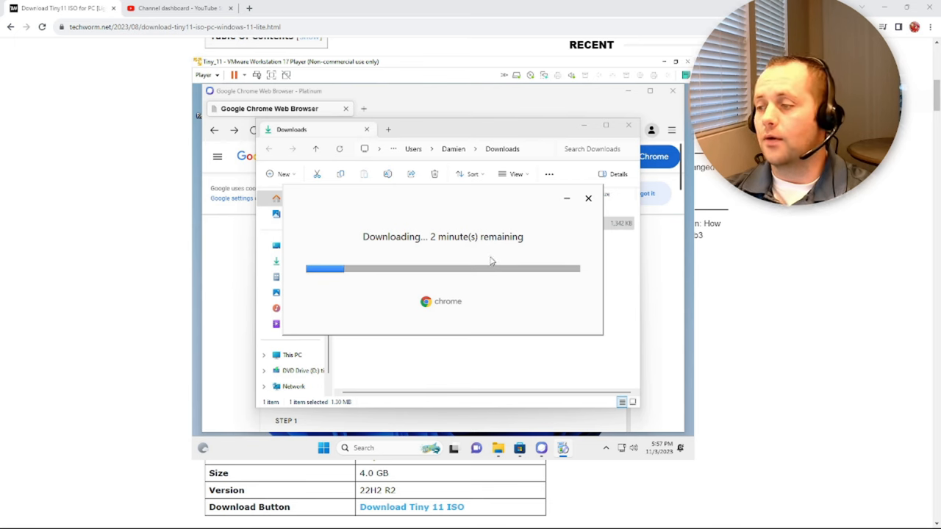
mouse_move(491, 253)
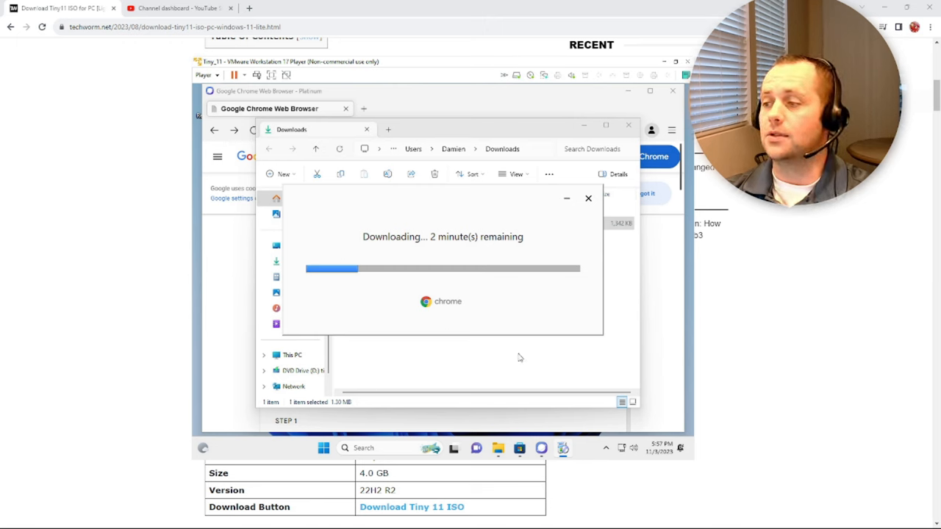
mouse_move(534, 314)
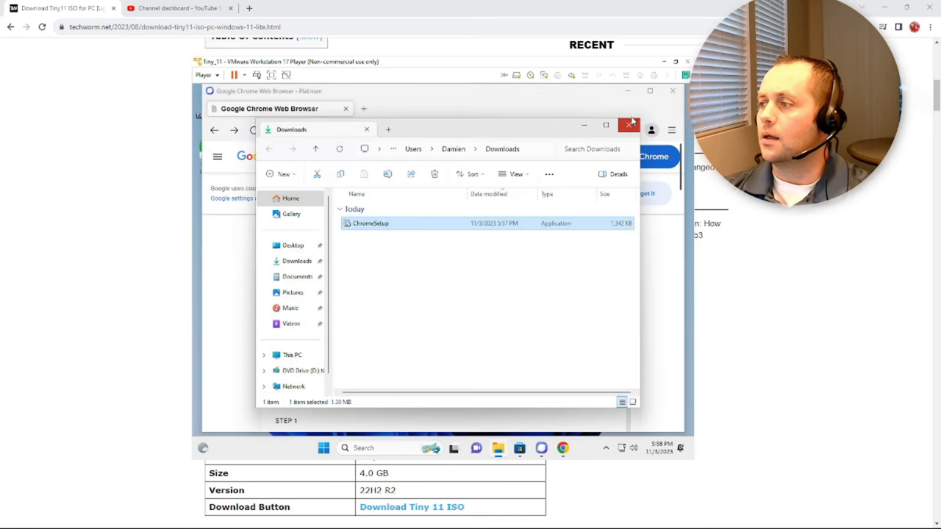
Close the Downloads folder, Platinum Browser and the store window.
click(630, 125)
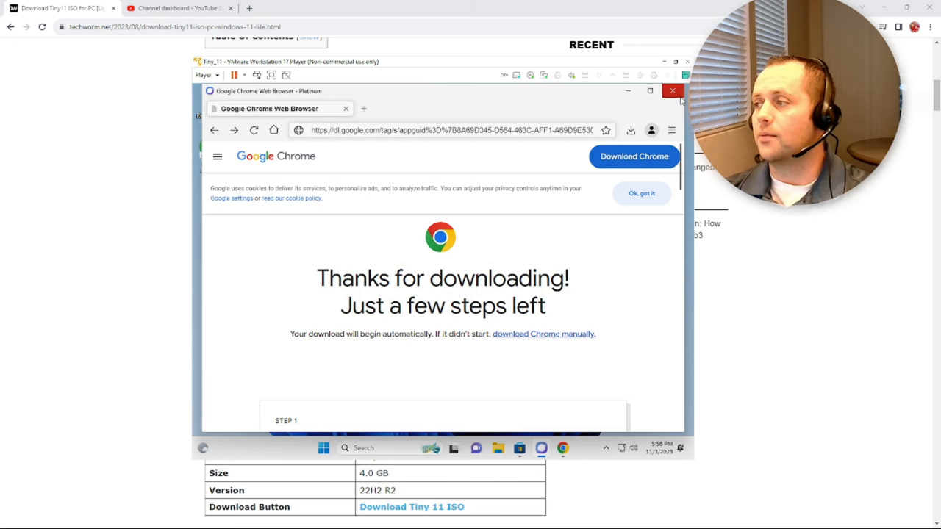
click(672, 91)
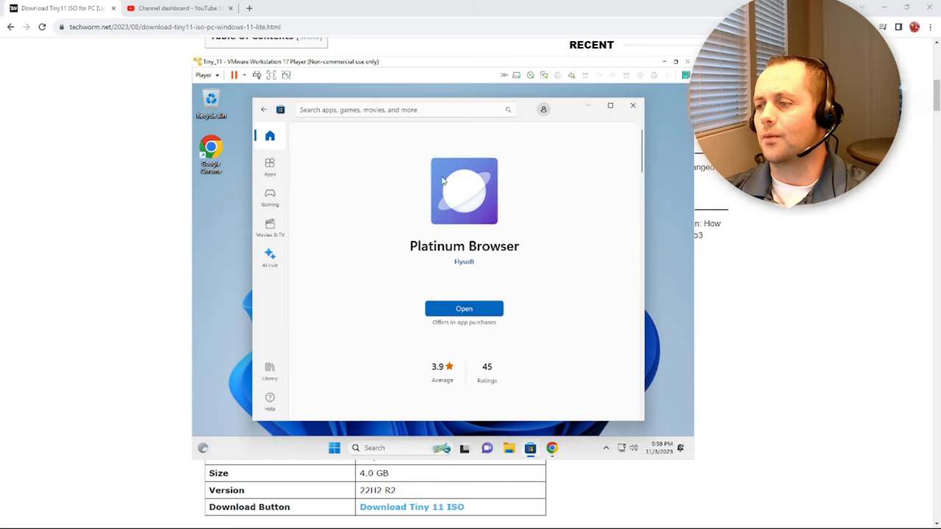
mouse_move(632, 106)
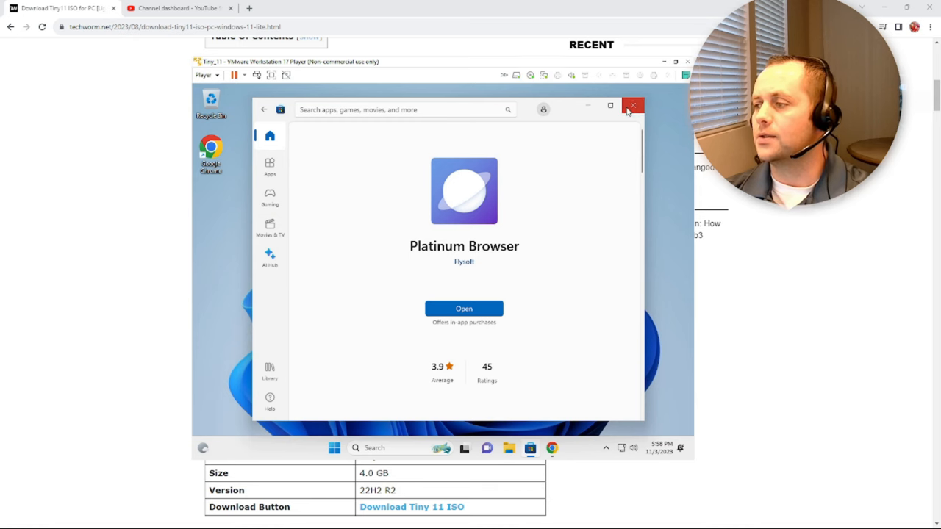
click(633, 106)
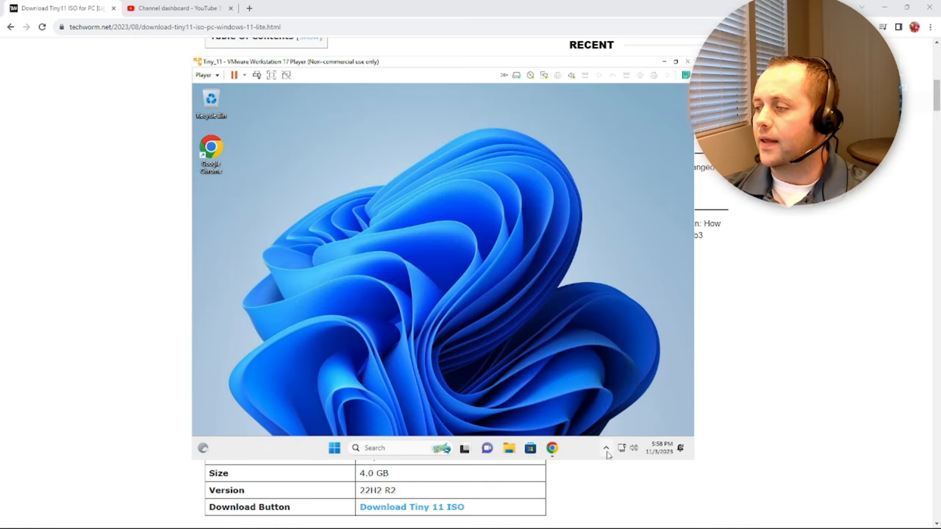
Check protection status in Windows Security, then close it.
click(605, 448)
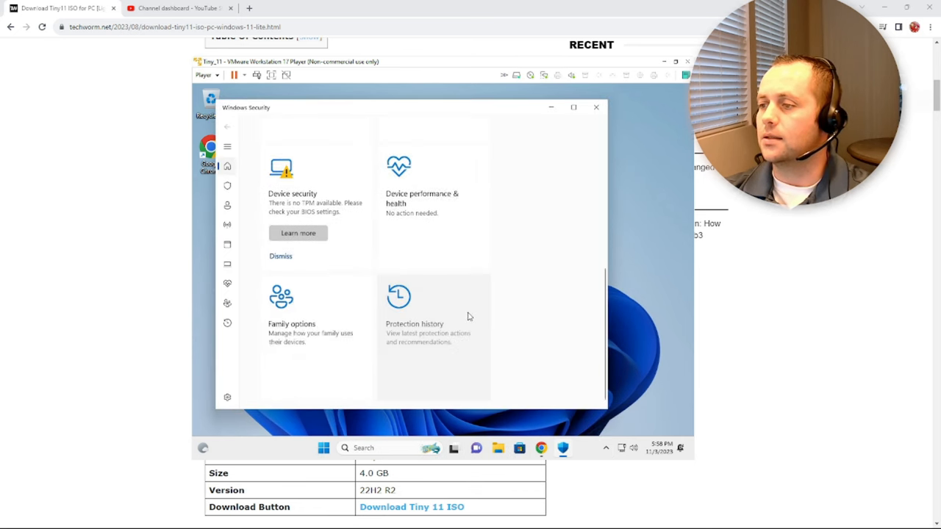
click(227, 166)
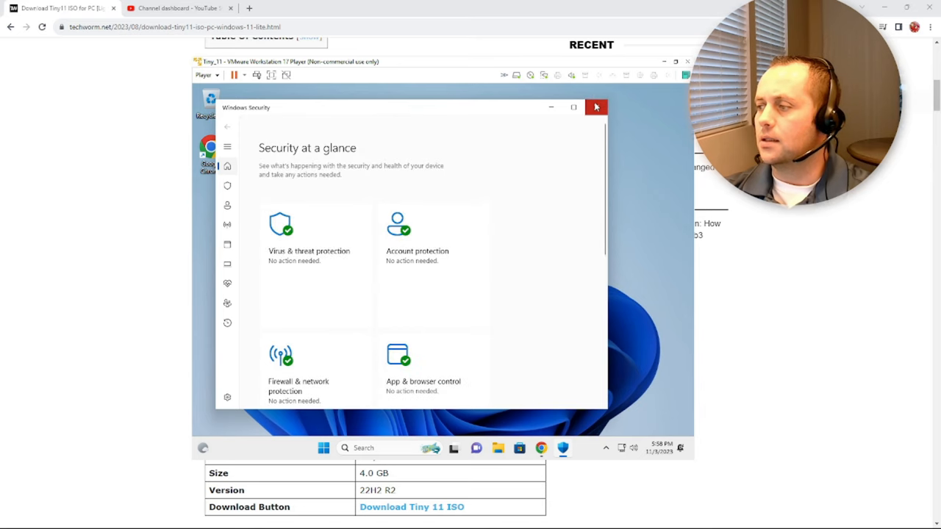
click(595, 107)
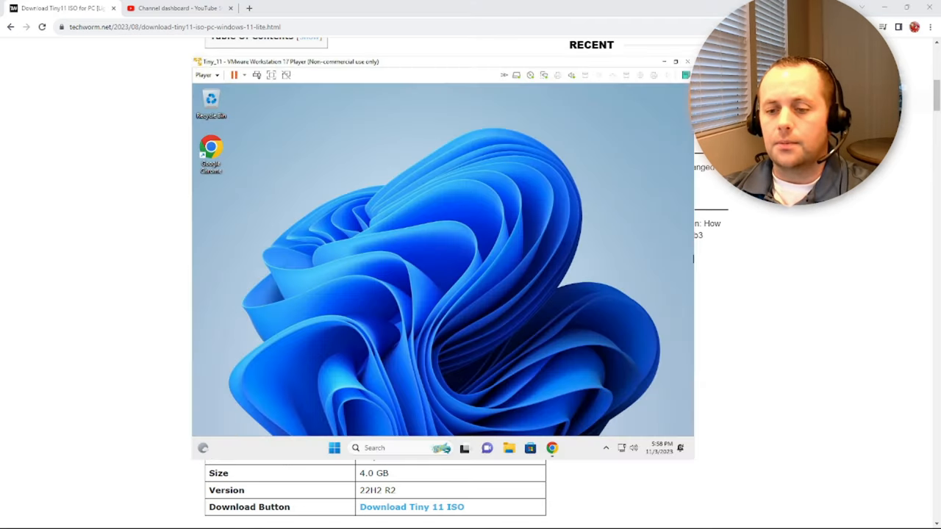
mouse_move(394, 293)
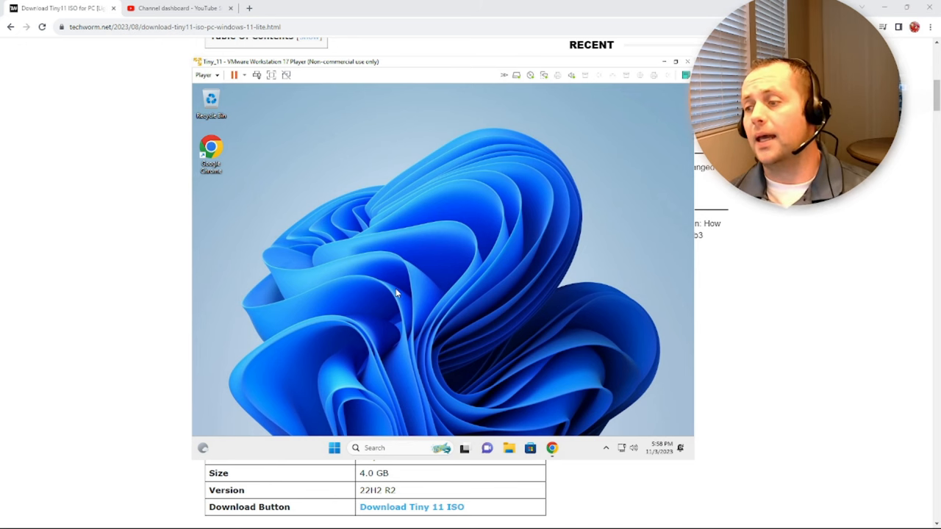
mouse_move(485, 336)
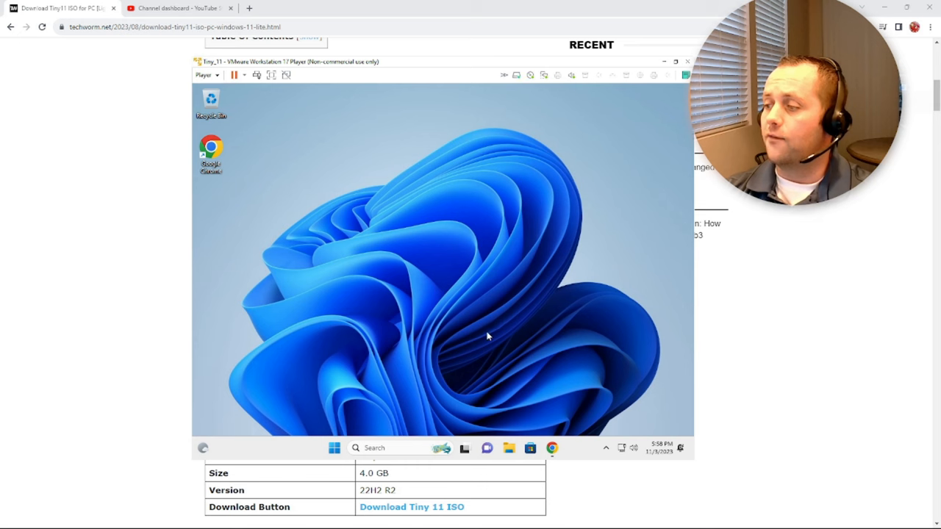
mouse_move(287, 363)
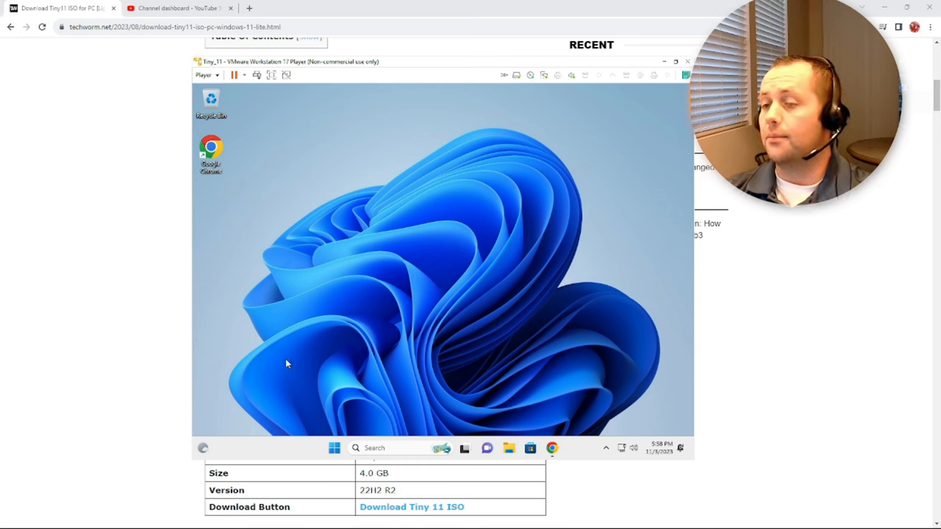
mouse_move(394, 333)
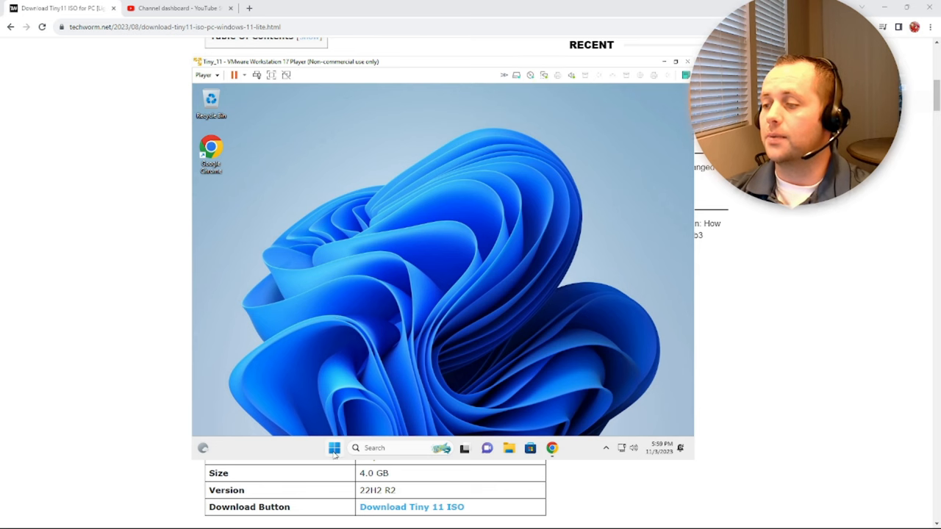
Search the Start menu for 'activation settings' to reach System › Activation.
click(334, 447)
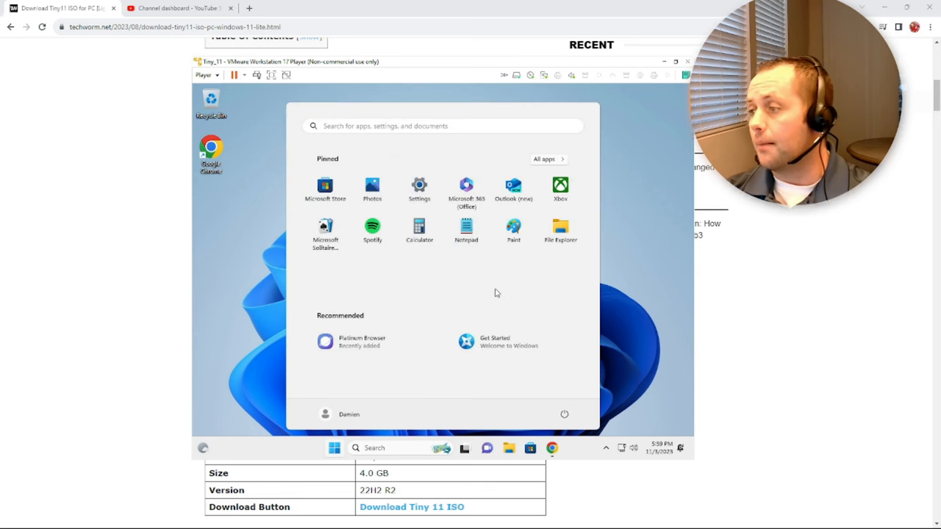
mouse_move(425, 125)
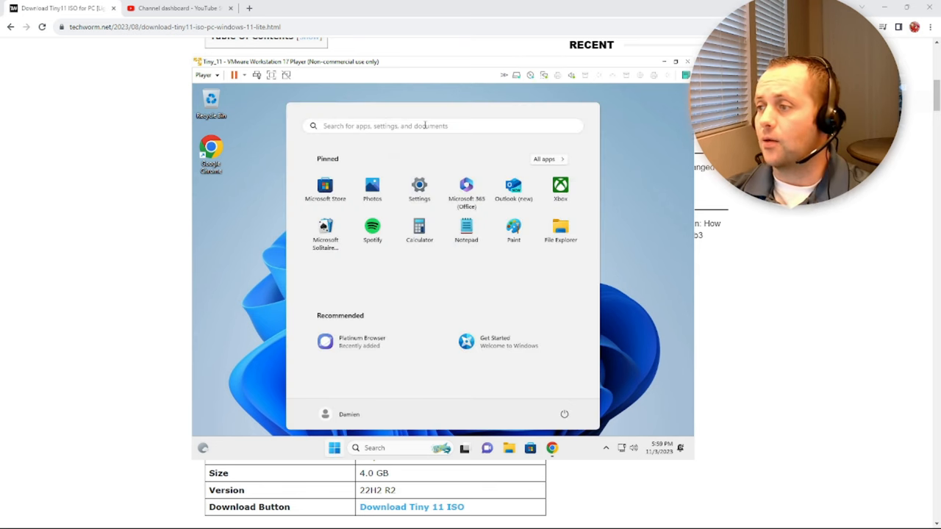
click(426, 125)
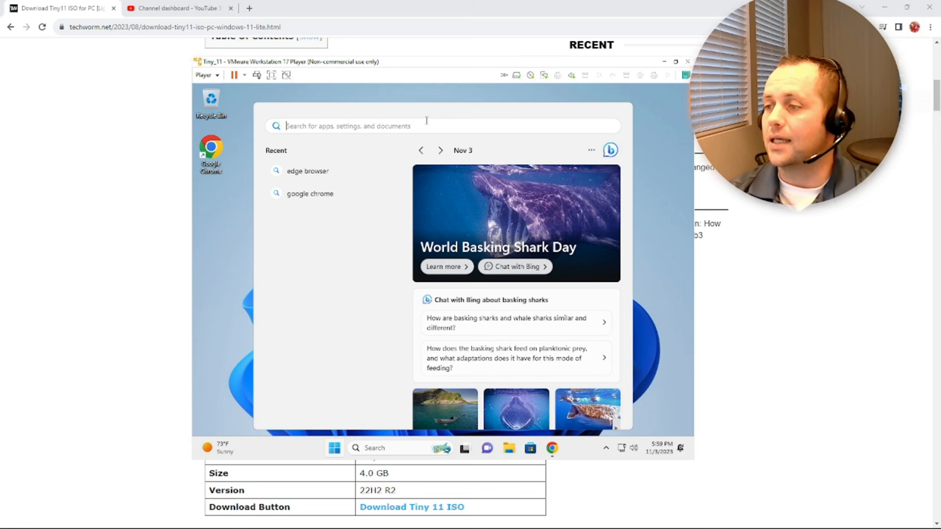
text(activation settings)
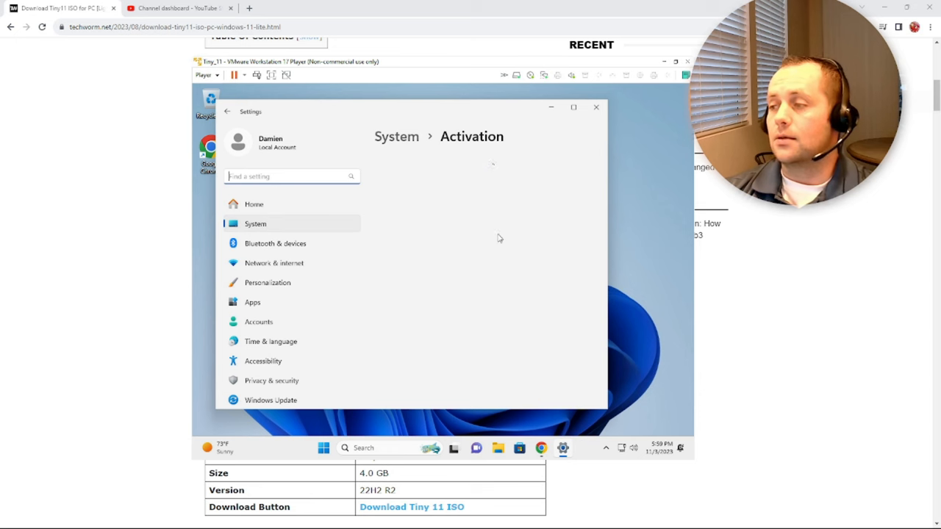
mouse_move(457, 181)
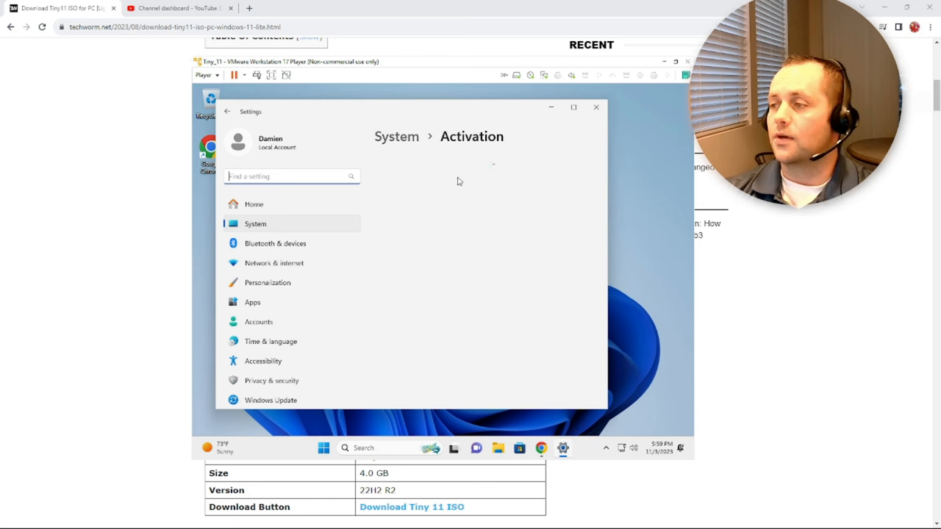
mouse_move(432, 219)
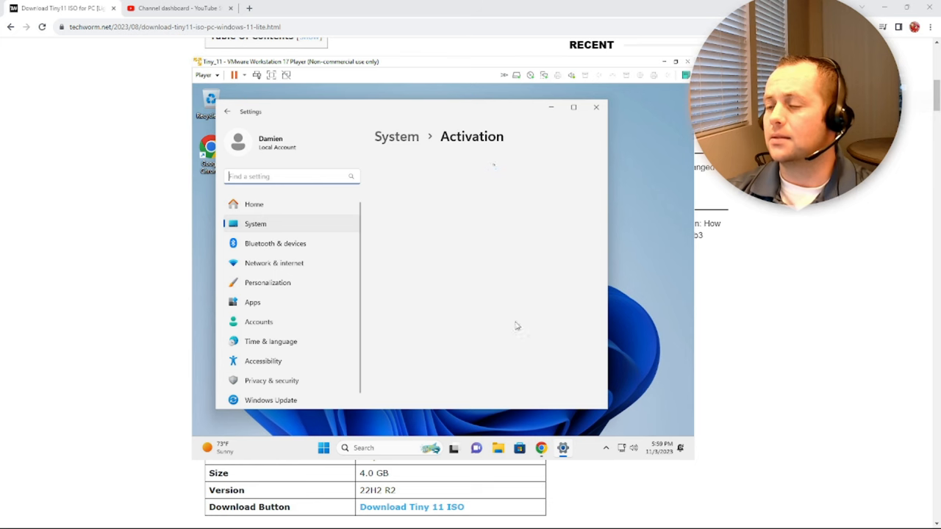
mouse_move(510, 181)
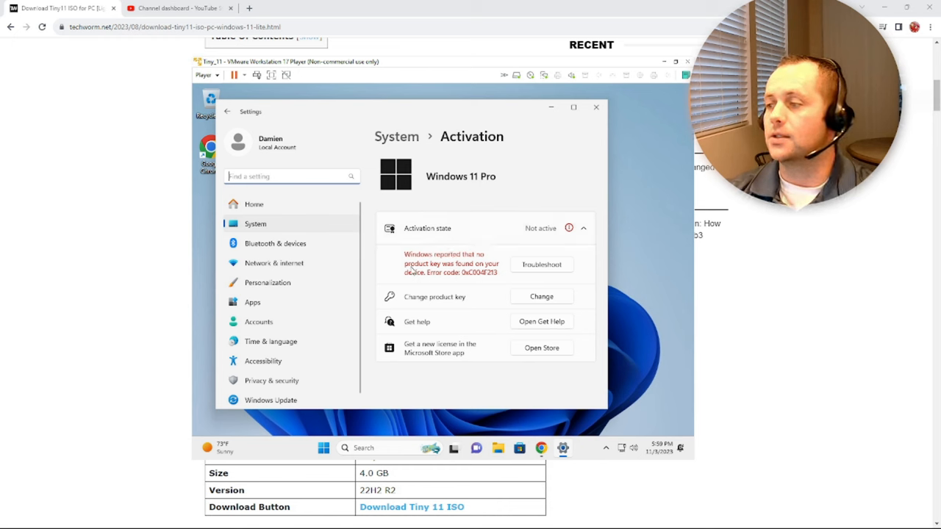
mouse_move(385, 246)
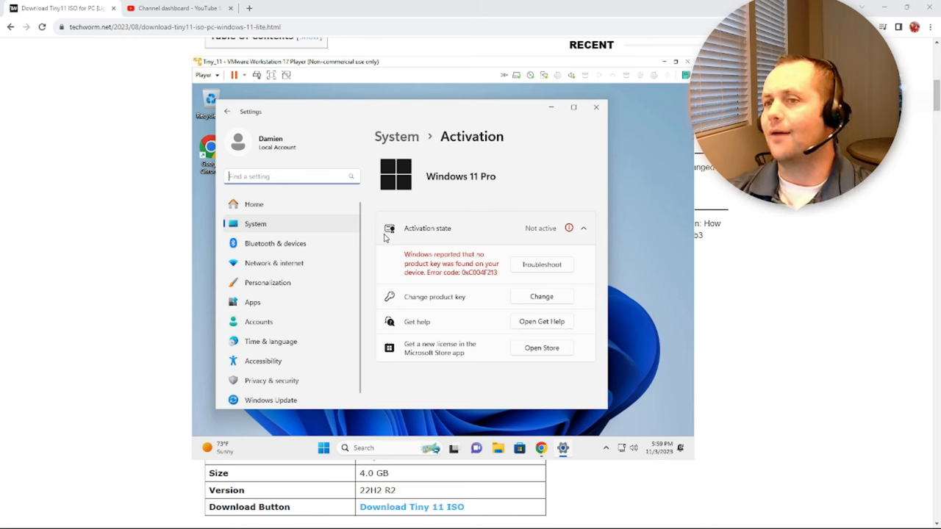
mouse_move(324, 319)
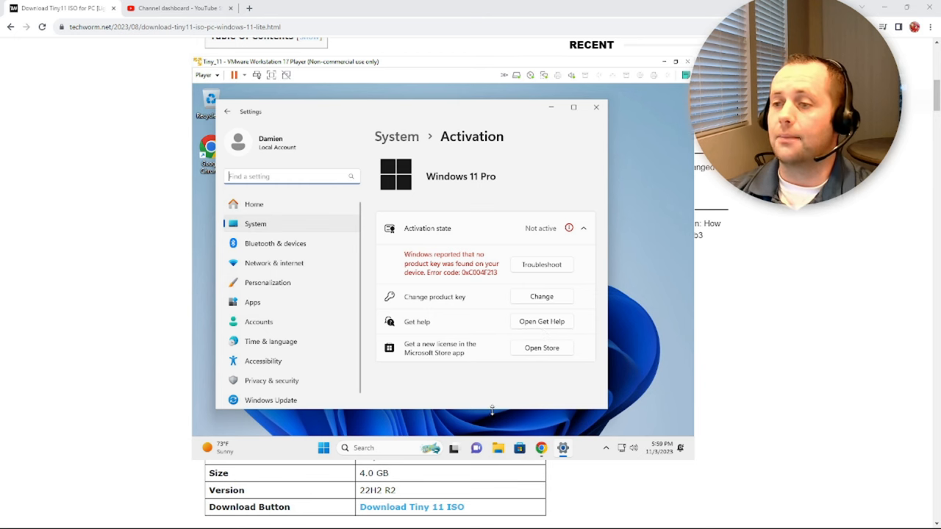
mouse_move(456, 376)
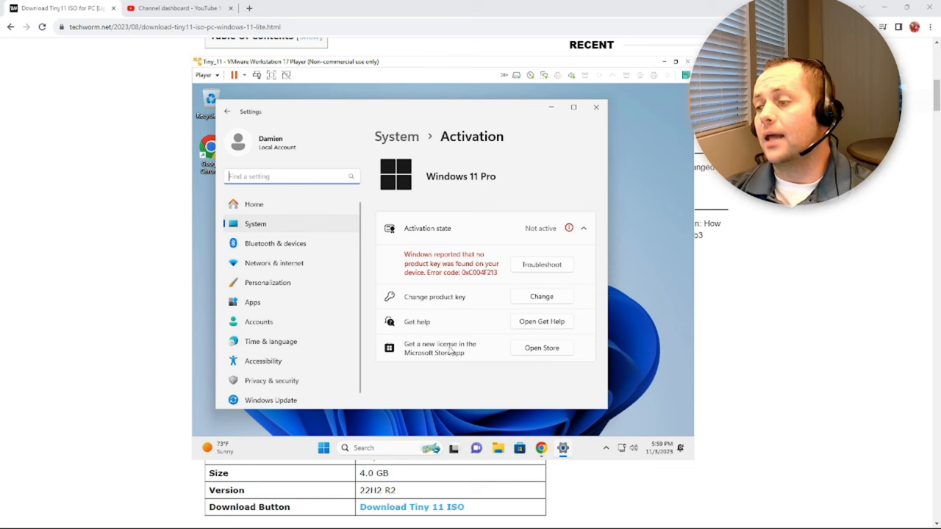
mouse_move(489, 254)
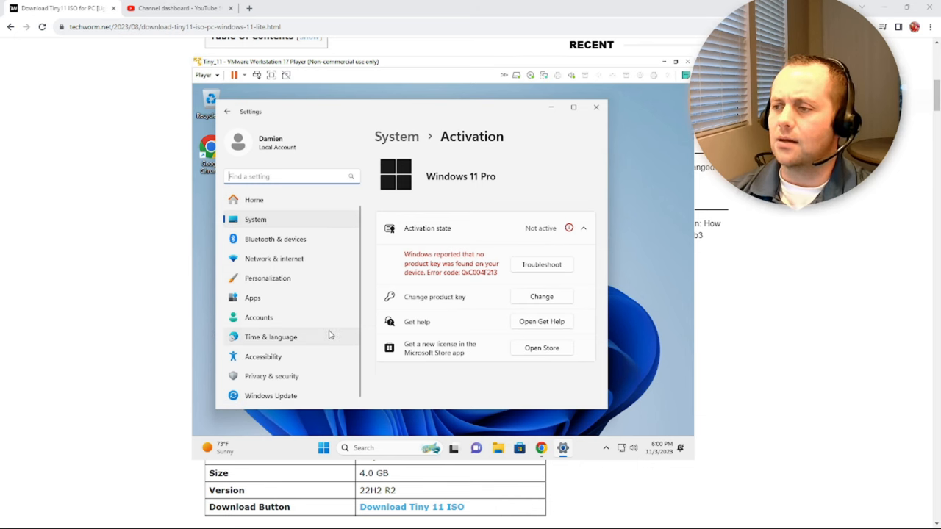
mouse_move(470, 373)
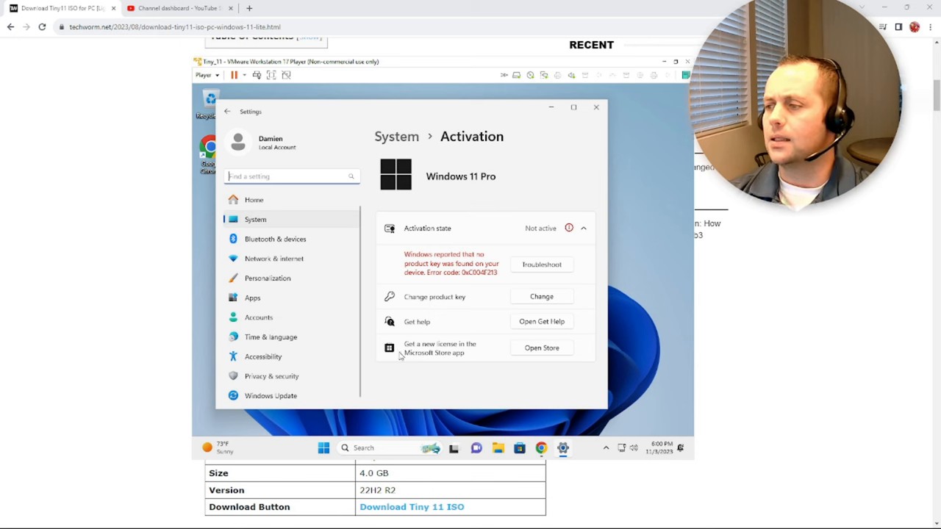
mouse_move(507, 408)
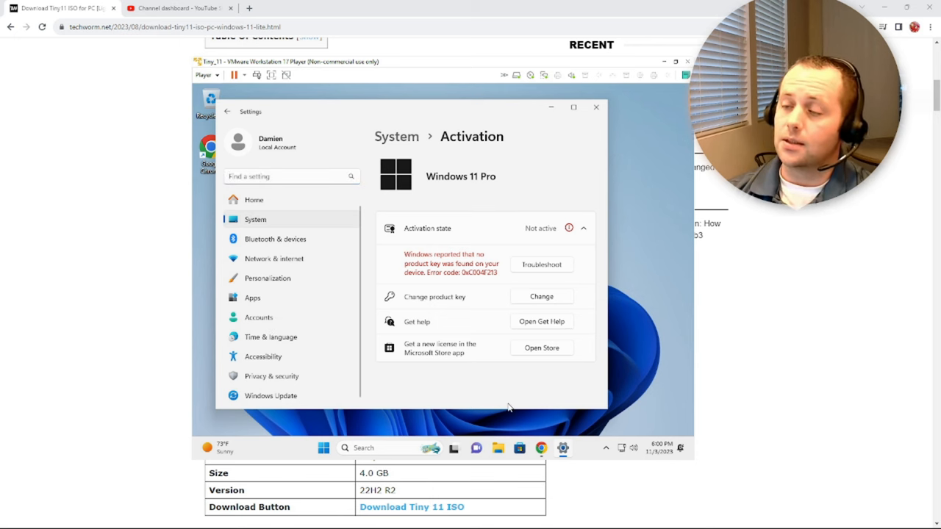
mouse_move(434, 289)
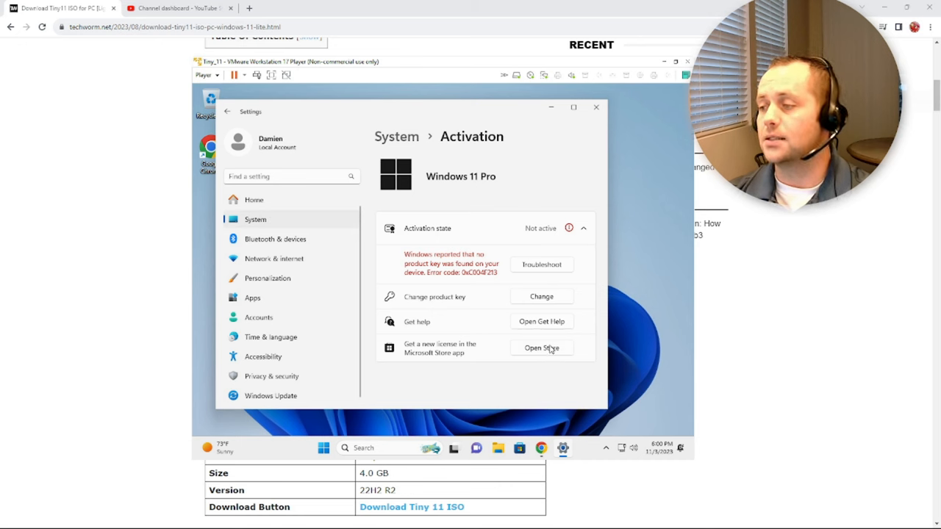
mouse_move(674, 404)
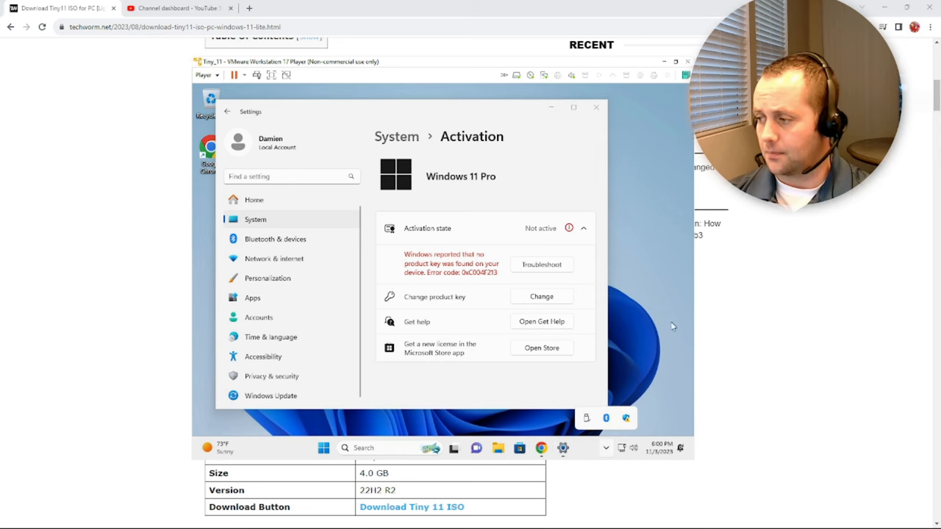
Read the Windows 11 Pro not-active status with error 0xC004F213.
right_click(430, 448)
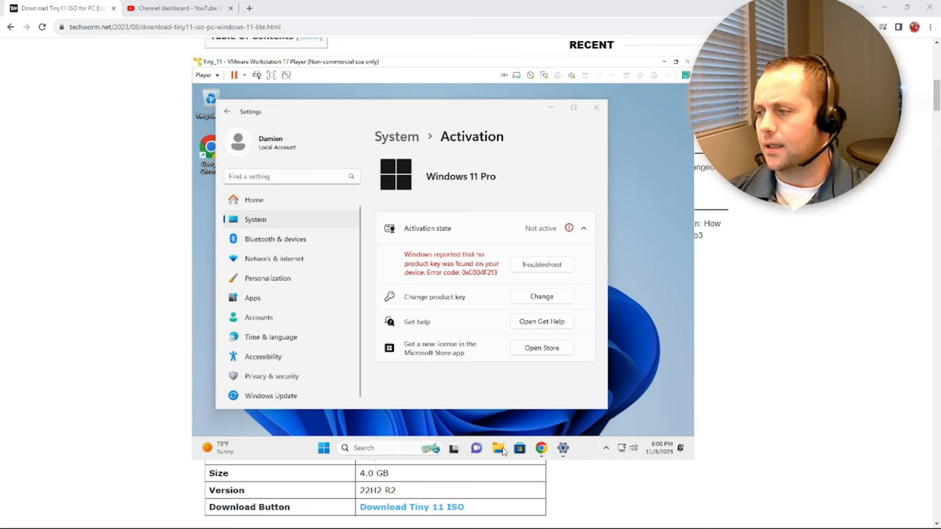
Open File Explorer's This PC to view Local Disk C: with 36.6 GB free of 59.2 GB.
click(499, 448)
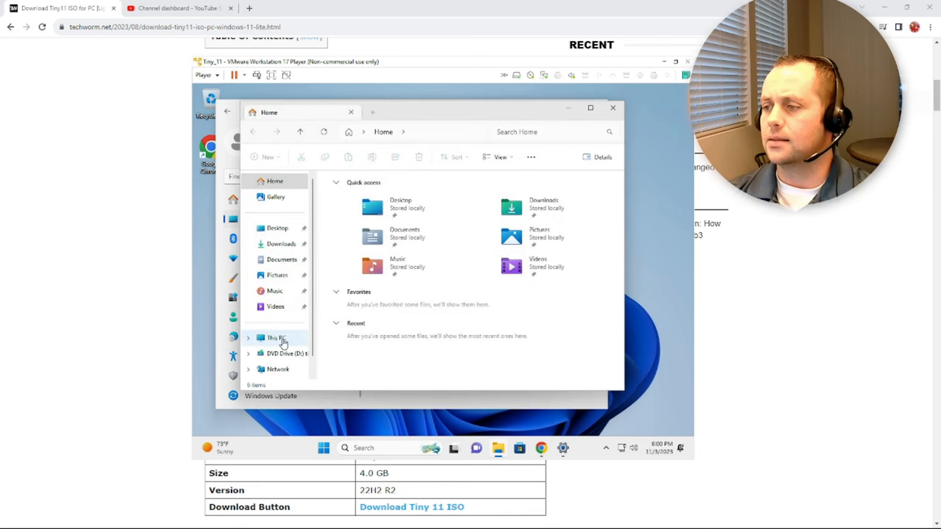
click(276, 337)
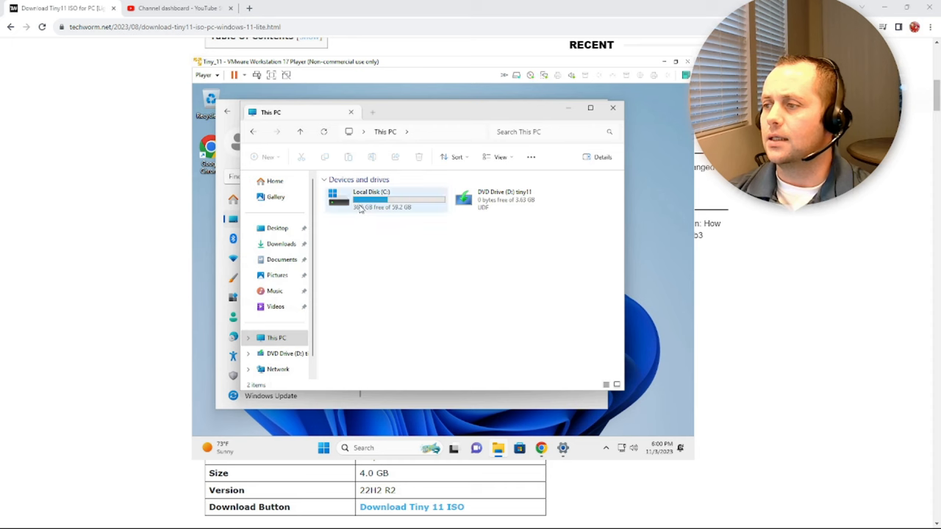
mouse_move(397, 203)
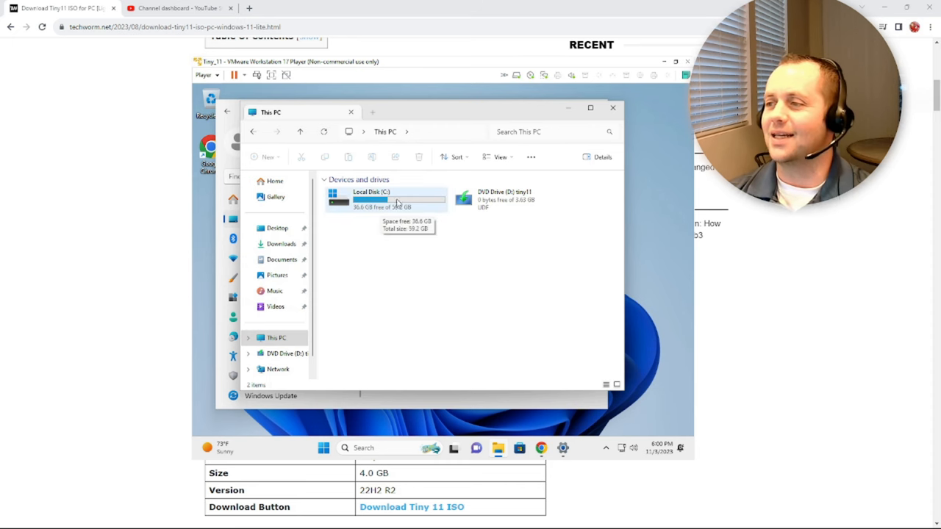
mouse_move(358, 213)
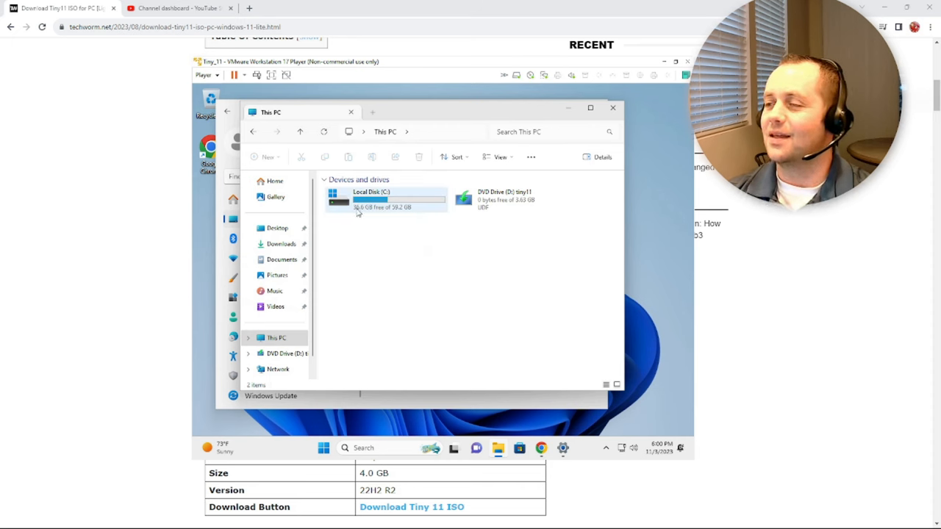
mouse_move(378, 204)
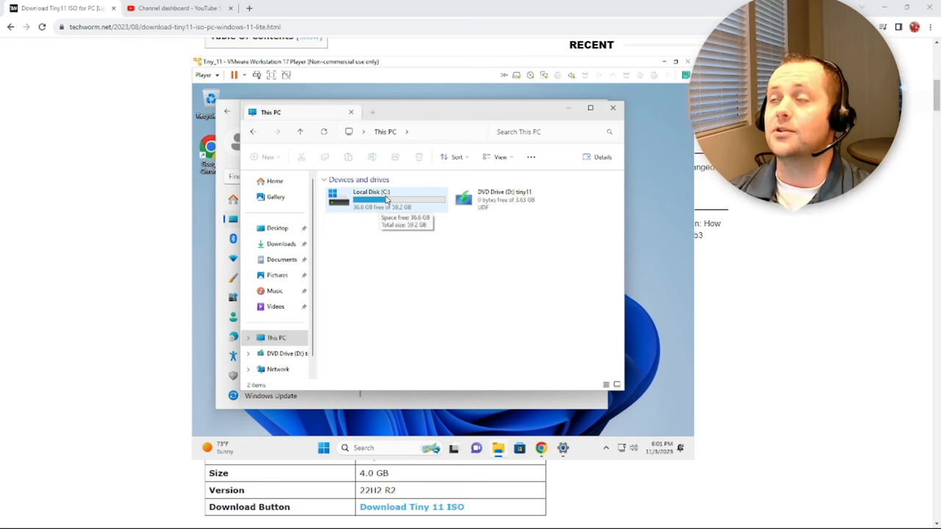
mouse_move(436, 199)
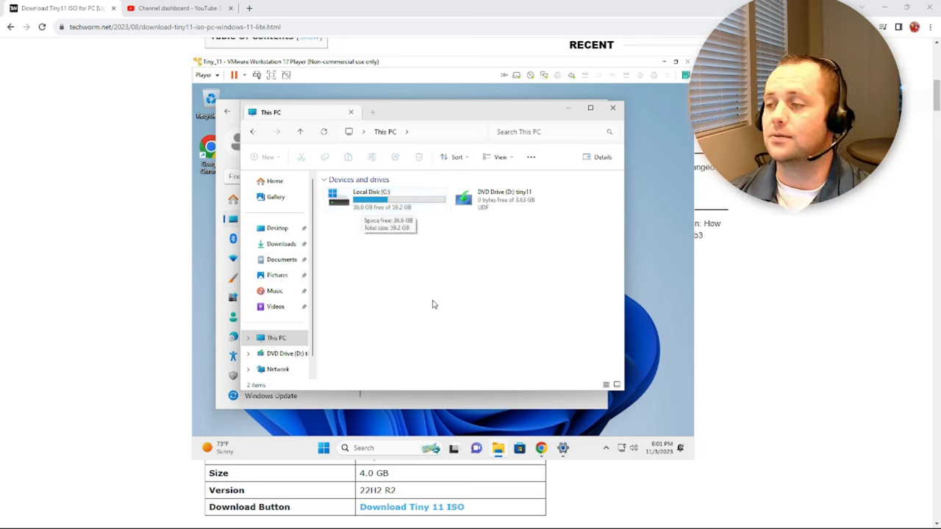
mouse_move(613, 108)
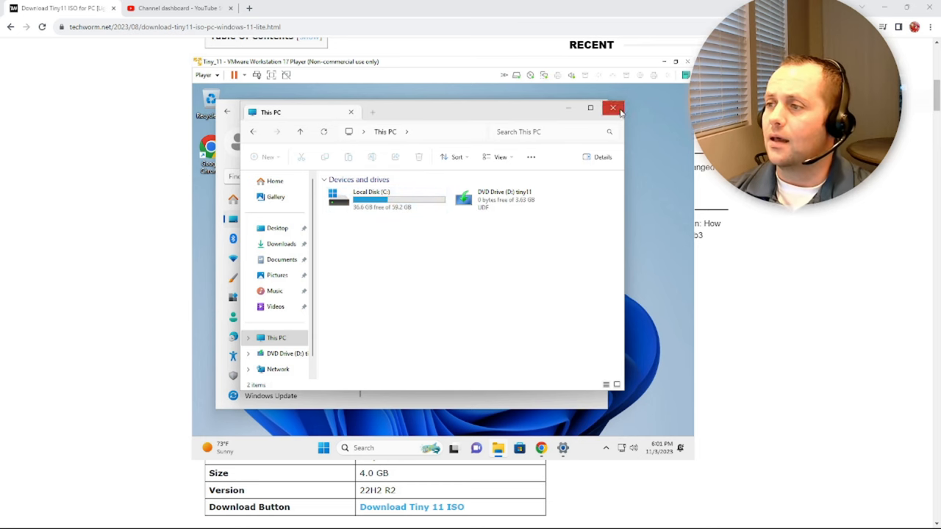